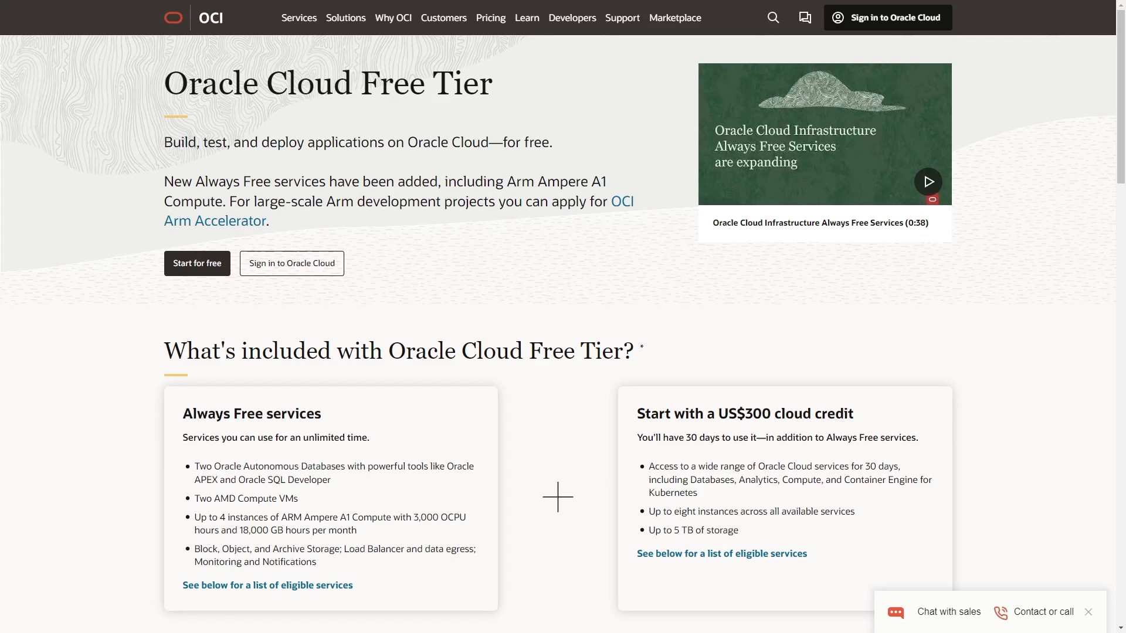
{"action": "mouse_move", "coordinate": [301, 267]}
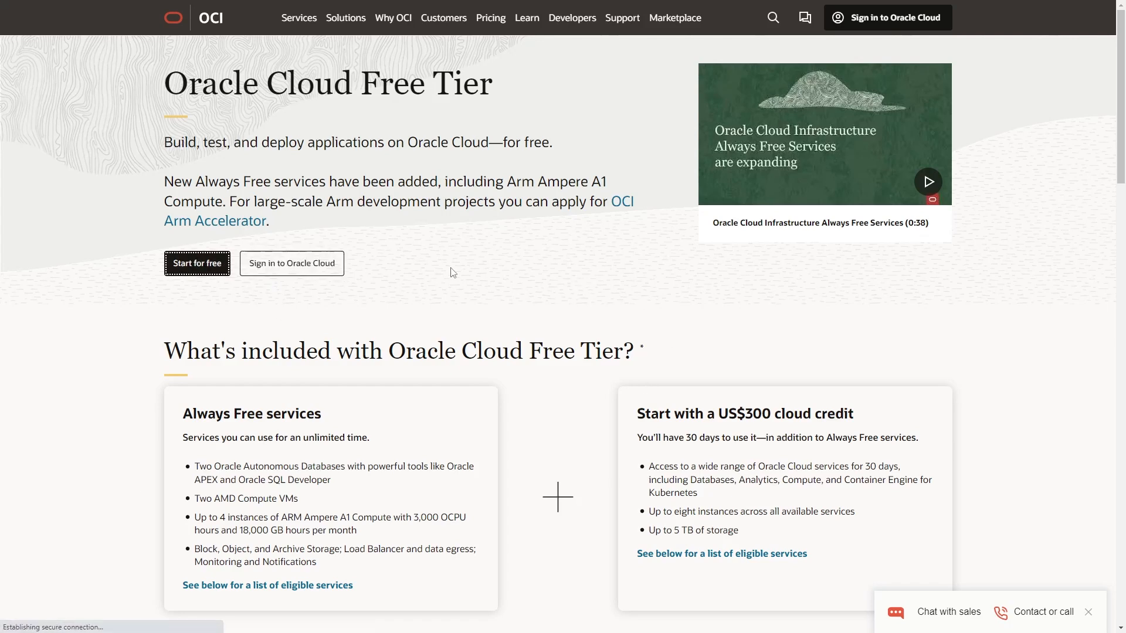
Click 'Start for free' on the Oracle Cloud Free Tier page.
{"action": "left_click", "coordinate": [197, 263]}
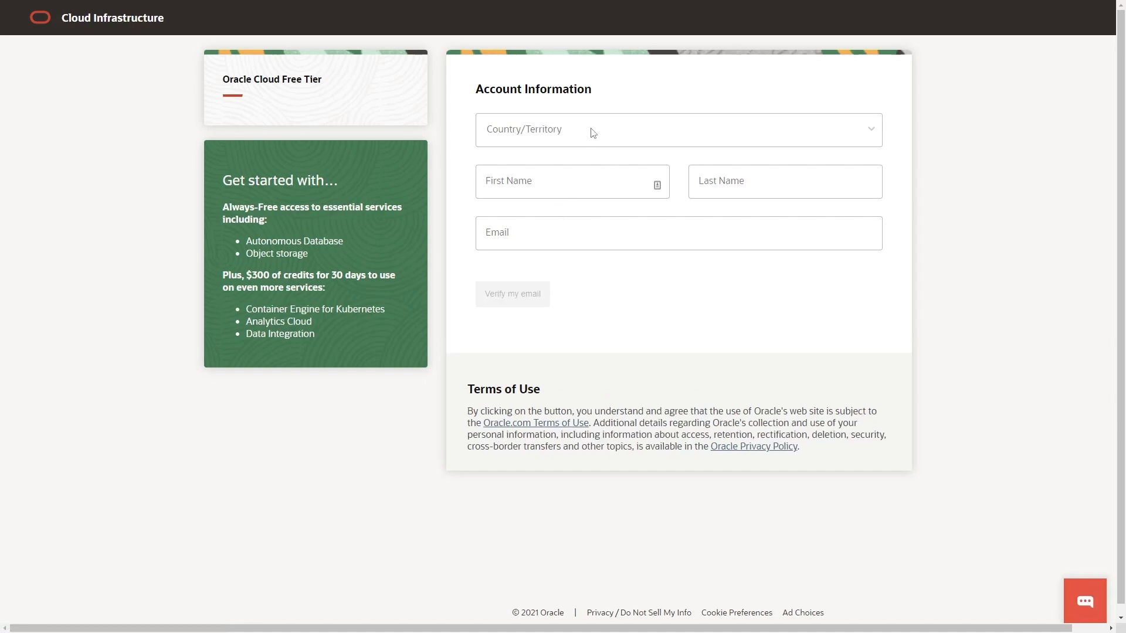
Complete the account details and verify payment with a credit card.
{"action": "left_click", "coordinate": [679, 129]}
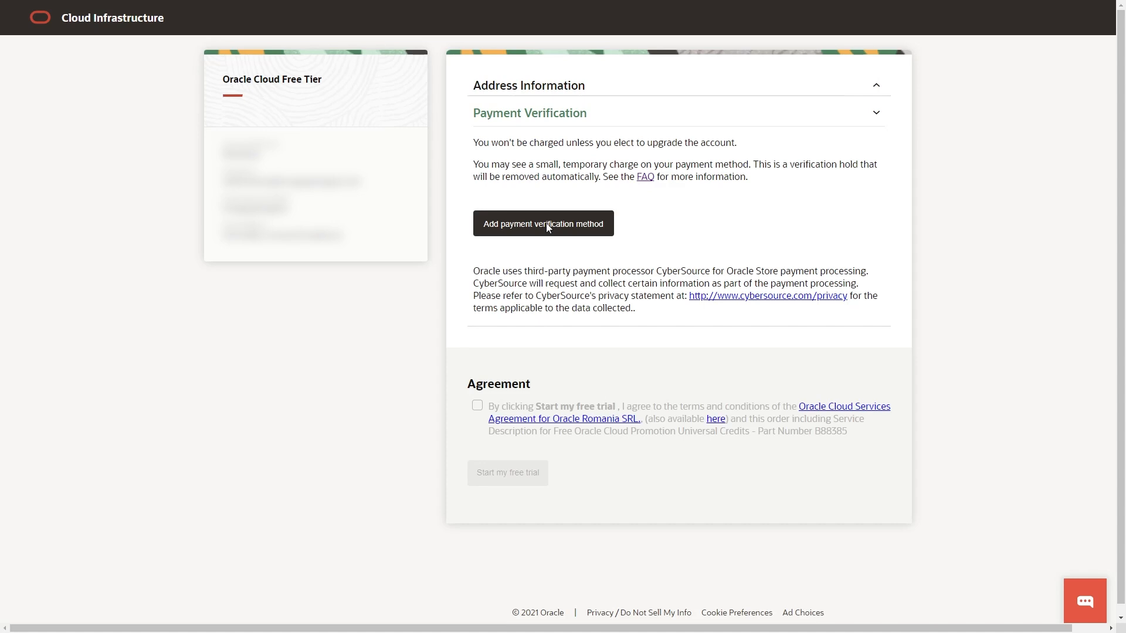
{"action": "left_click", "coordinate": [543, 223]}
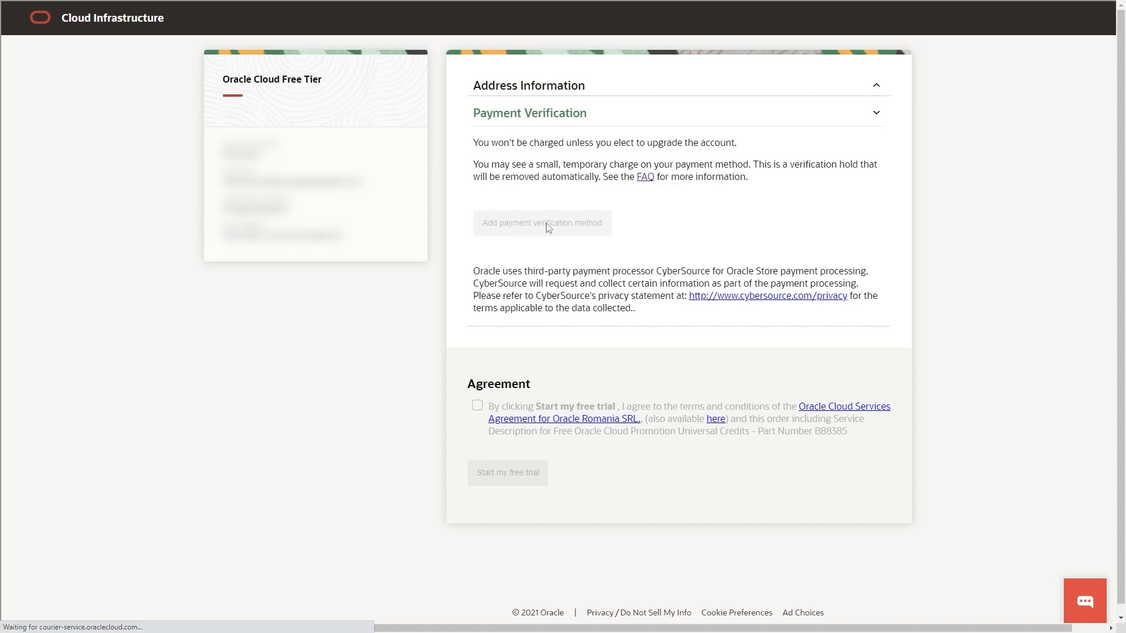
{"action": "left_click", "coordinate": [542, 223]}
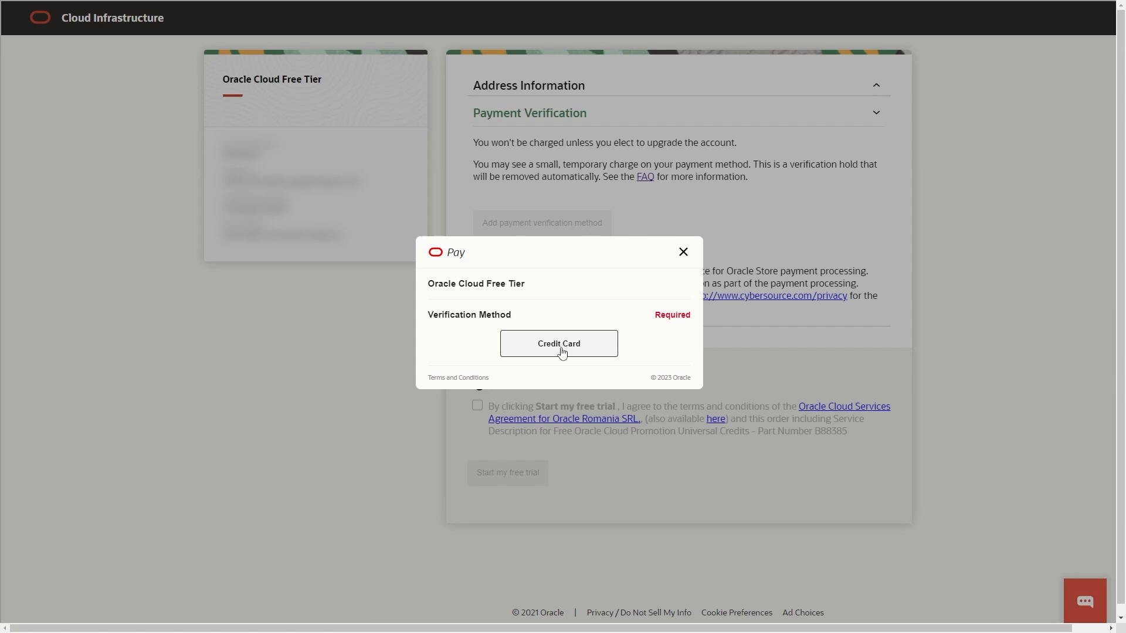
{"action": "left_click", "coordinate": [559, 344]}
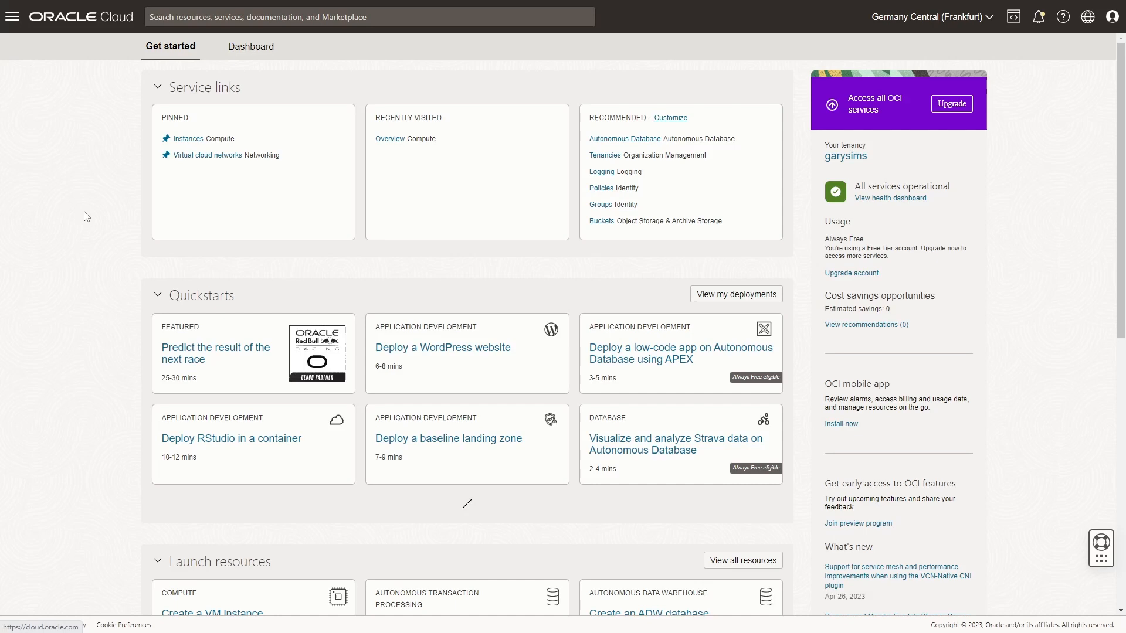
{"action": "mouse_move", "coordinate": [31, 225]}
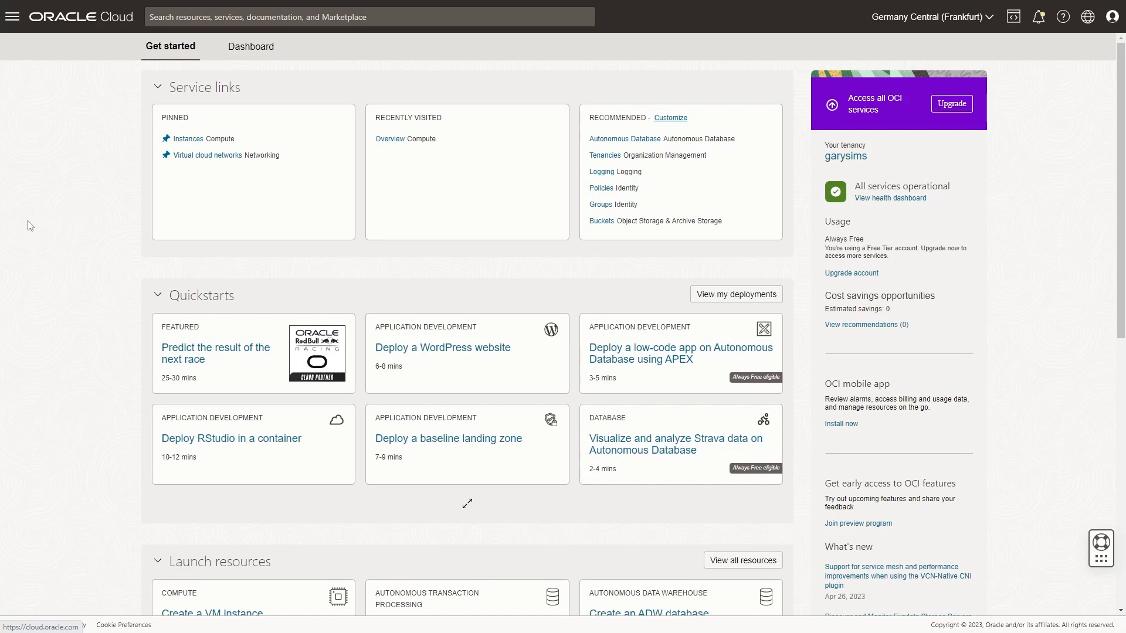
{"action": "mouse_move", "coordinate": [44, 224]}
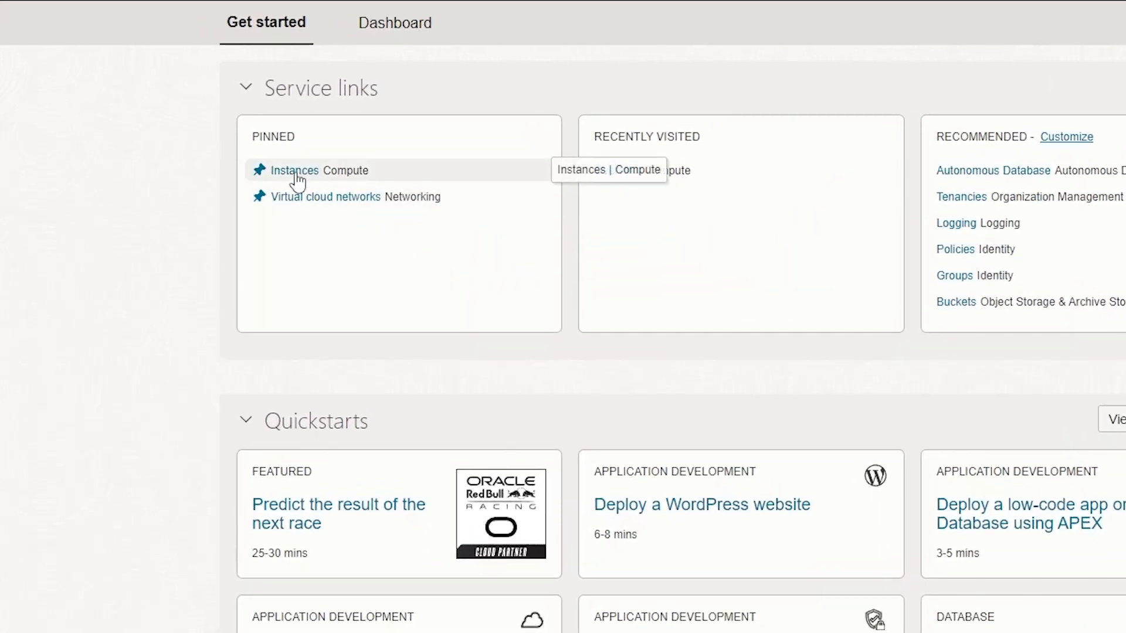
{"action": "mouse_move", "coordinate": [319, 183]}
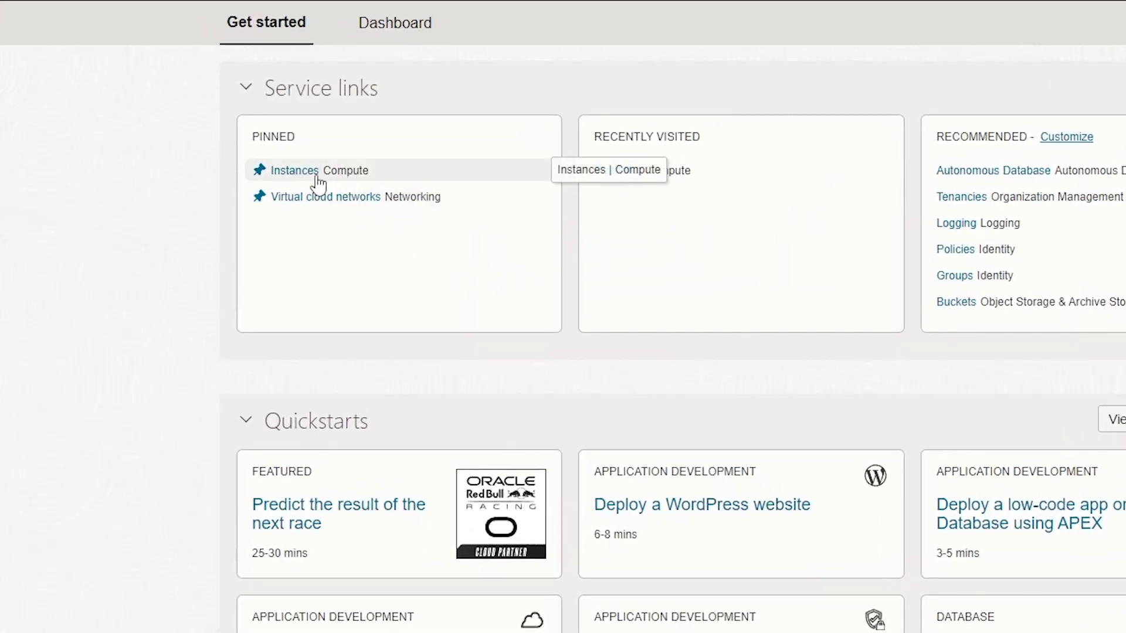
Go to Compute > Overview and view the zero-instance tiles.
{"action": "left_click", "coordinate": [293, 170]}
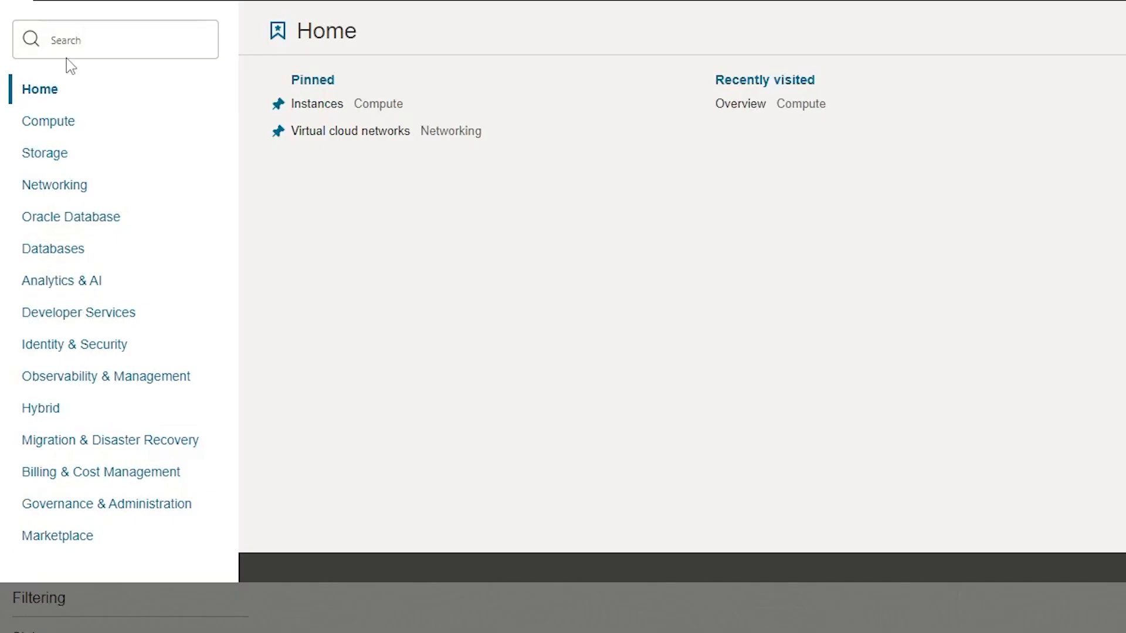
{"action": "left_click", "coordinate": [49, 122]}
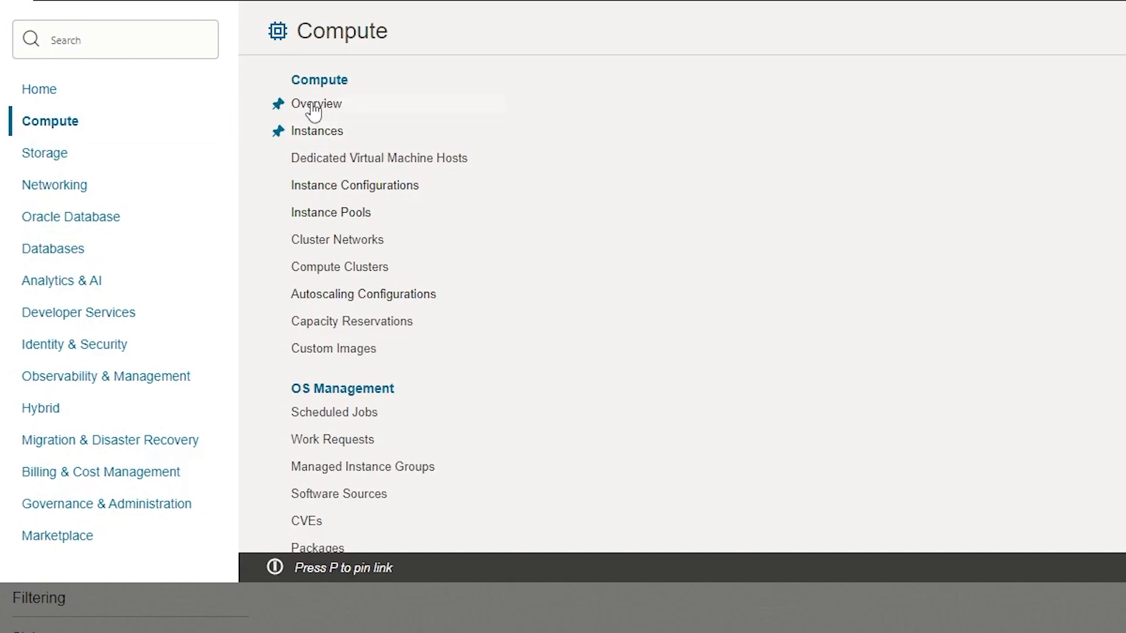
{"action": "left_click", "coordinate": [315, 104]}
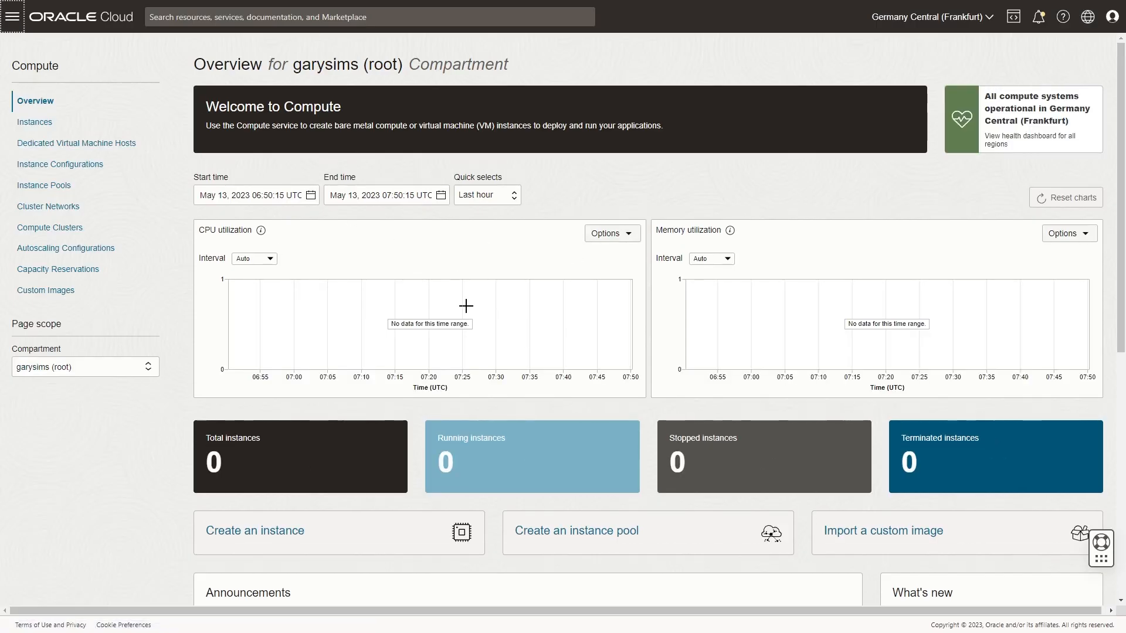
{"action": "mouse_move", "coordinate": [454, 307]}
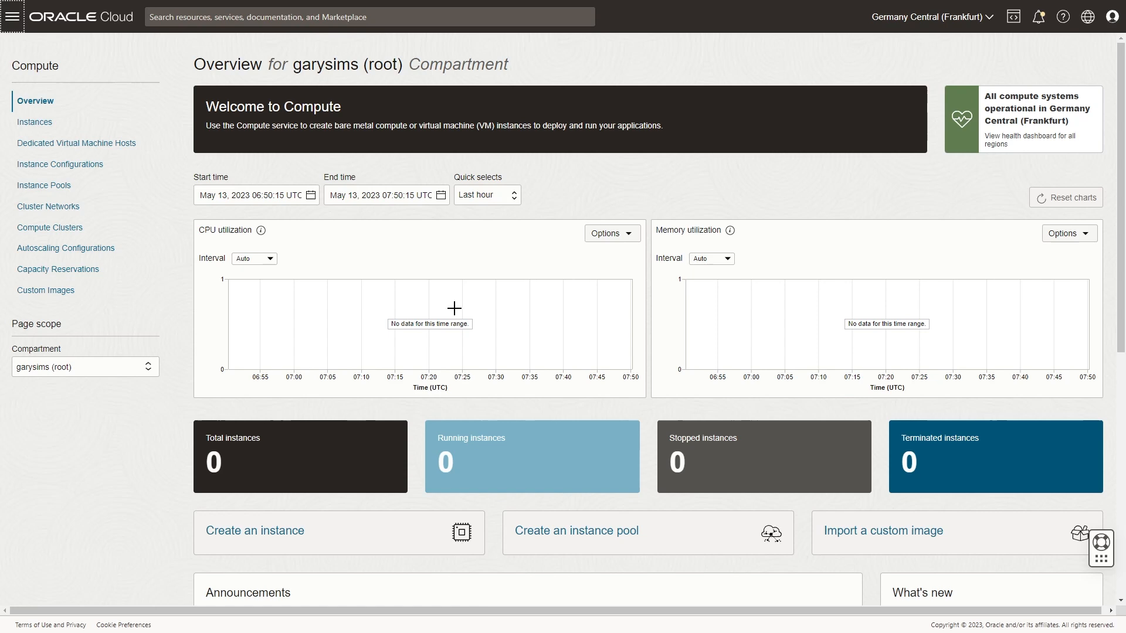
{"action": "scroll", "scroll_direction": "down", "scroll_amount": 3}
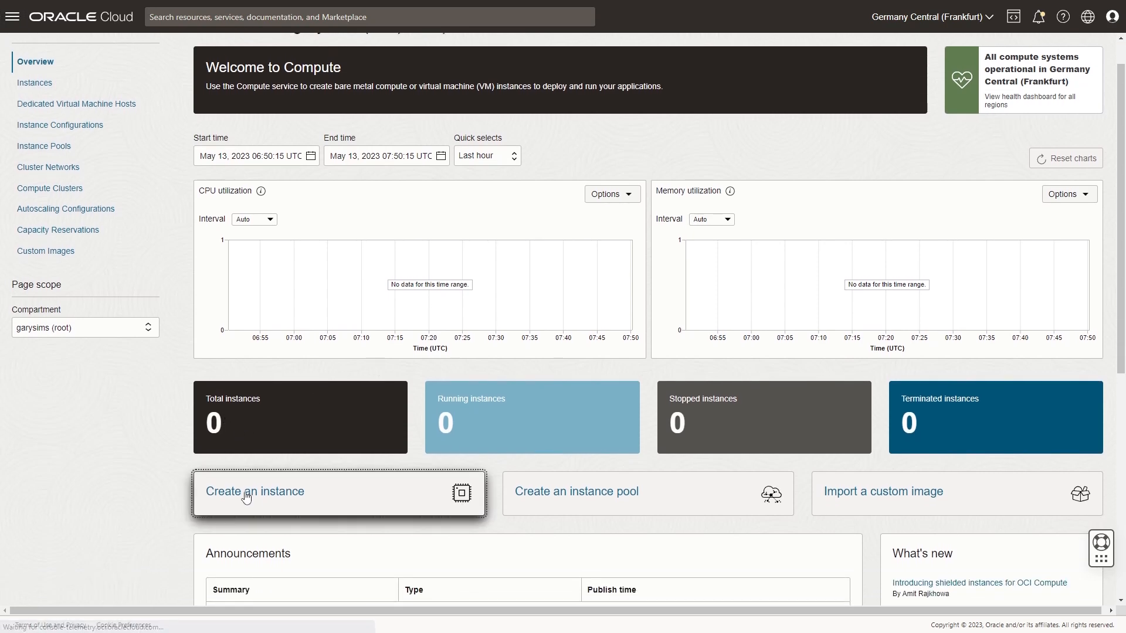
Start a new instance, review its defaults, and open the image picker under Image and shape.
{"action": "left_click", "coordinate": [255, 492]}
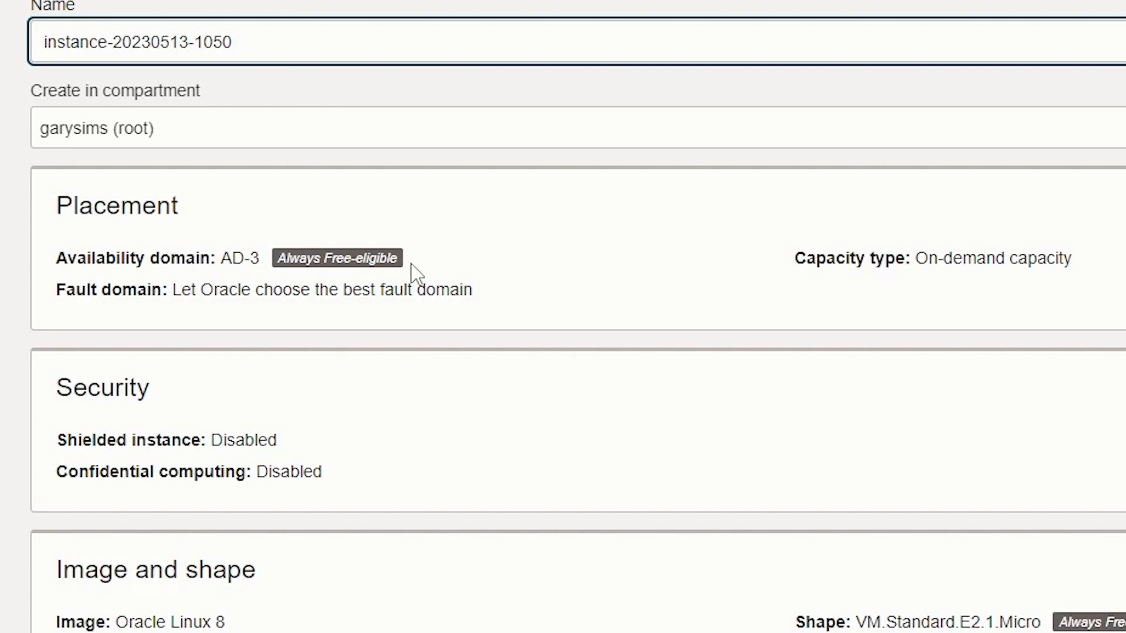
{"action": "left_click", "coordinate": [227, 41]}
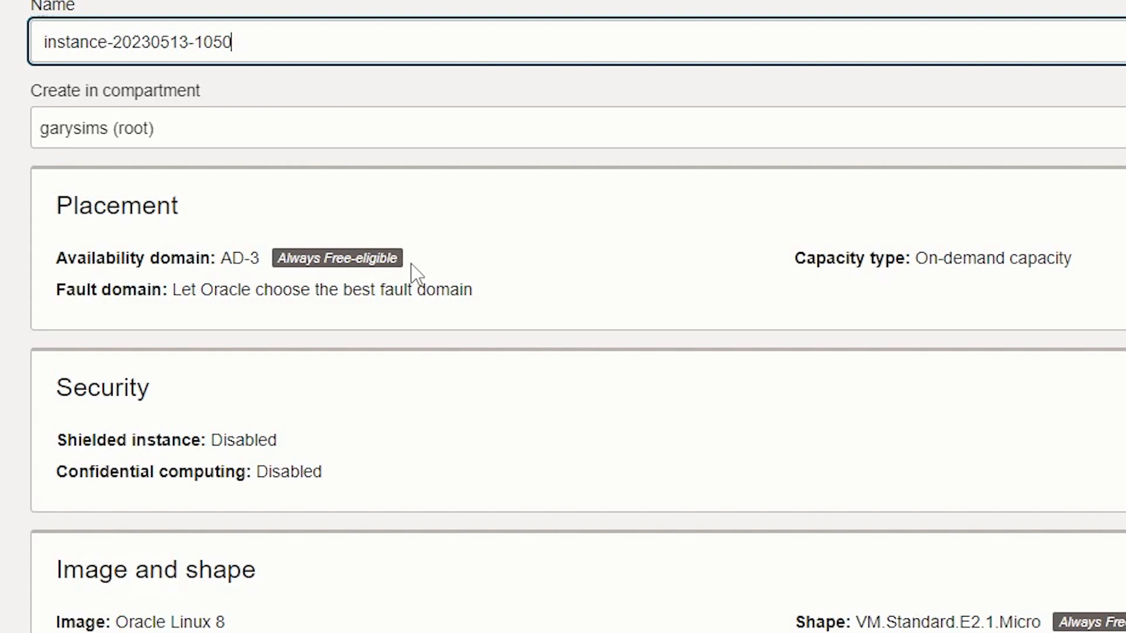
{"action": "scroll", "scroll_direction": "down", "scroll_amount": 3}
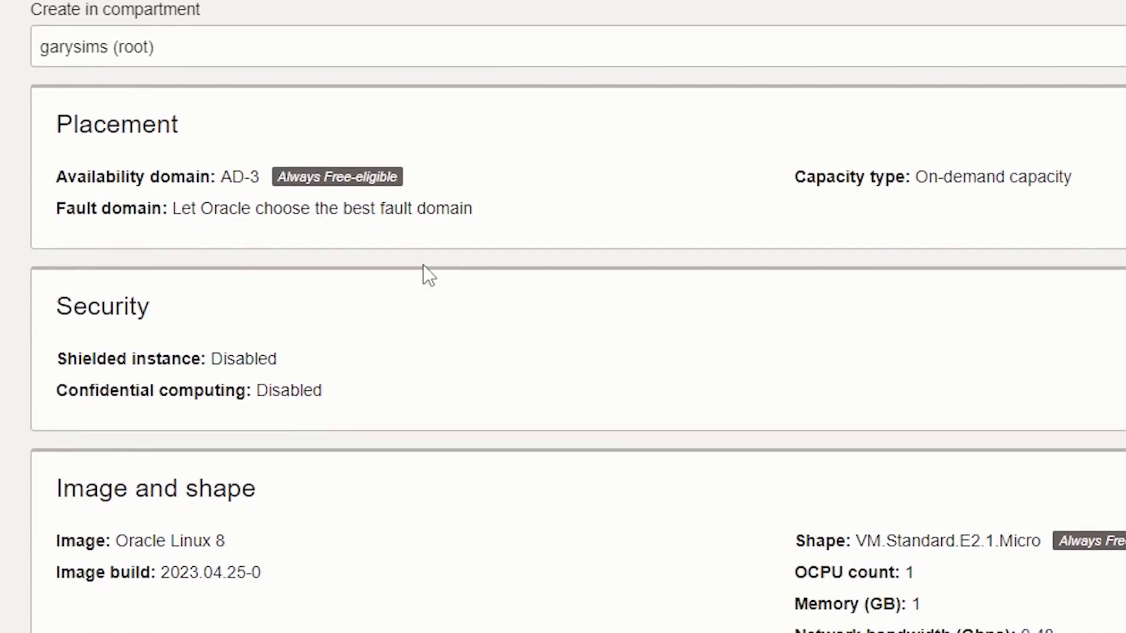
{"action": "scroll", "scroll_direction": "down", "scroll_amount": 3}
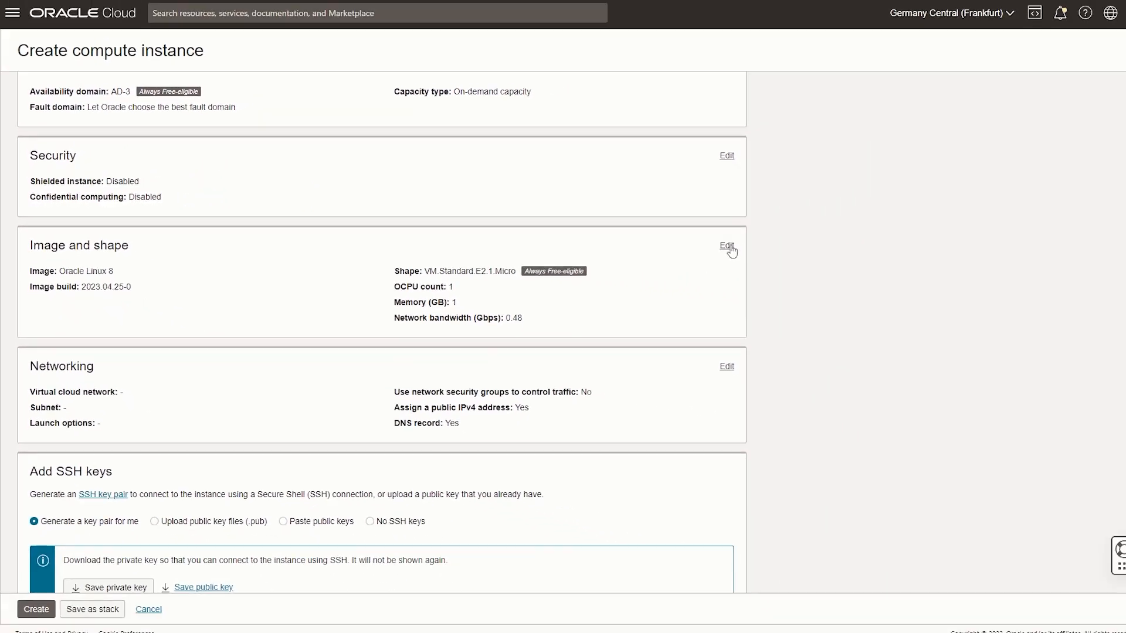
{"action": "left_click", "coordinate": [726, 245]}
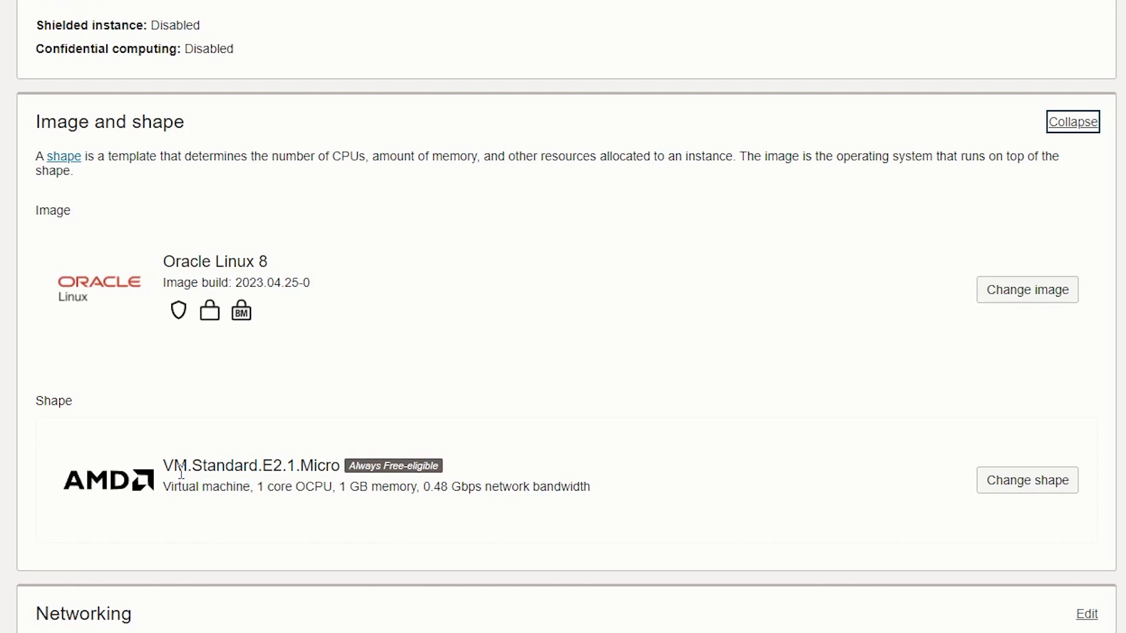
{"action": "mouse_move", "coordinate": [356, 507]}
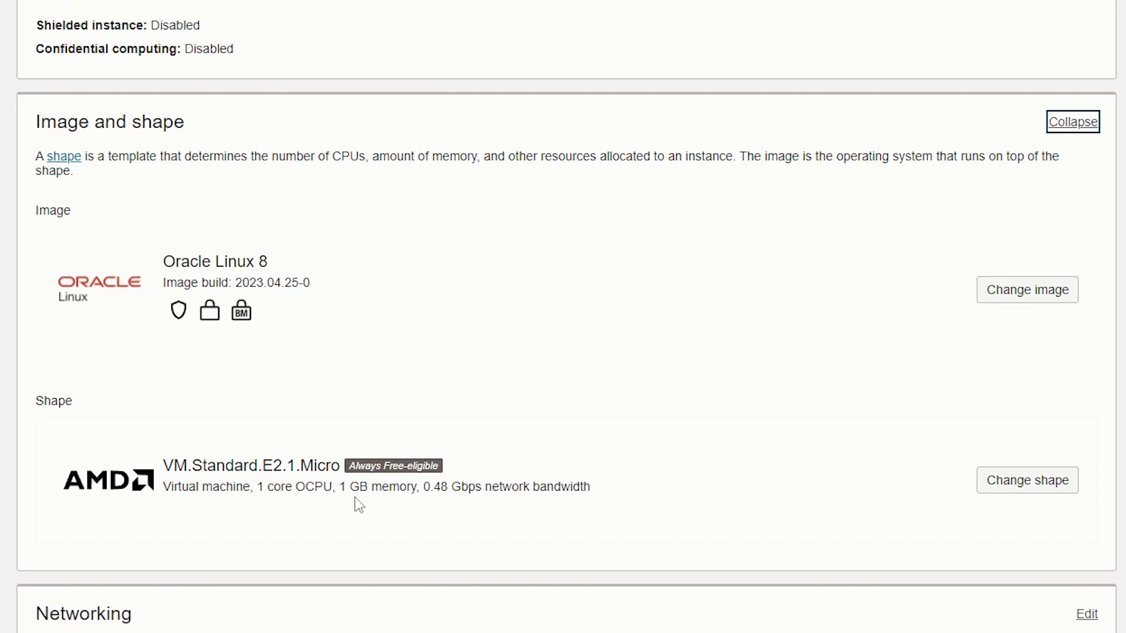
{"action": "mouse_move", "coordinate": [251, 491]}
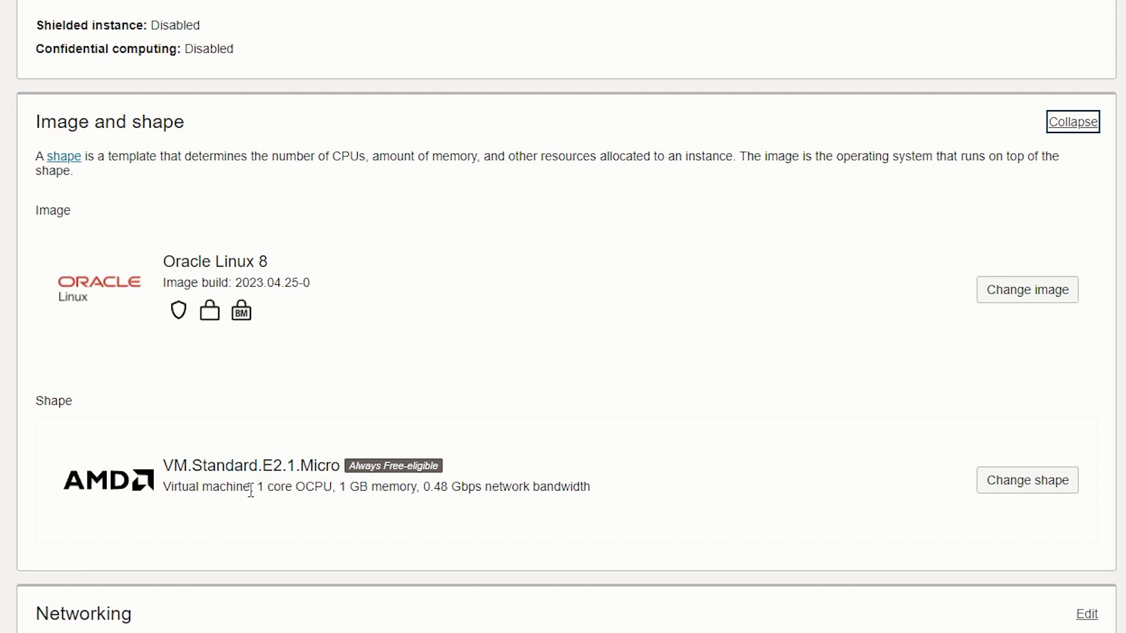
{"action": "mouse_move", "coordinate": [324, 489]}
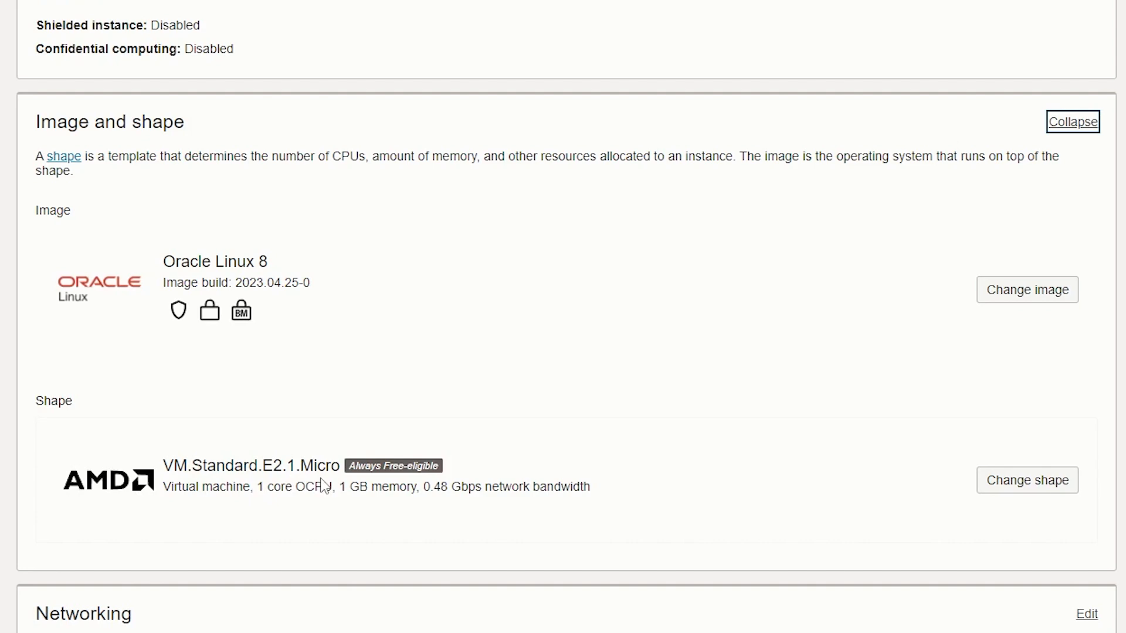
{"action": "left_click", "coordinate": [1027, 290]}
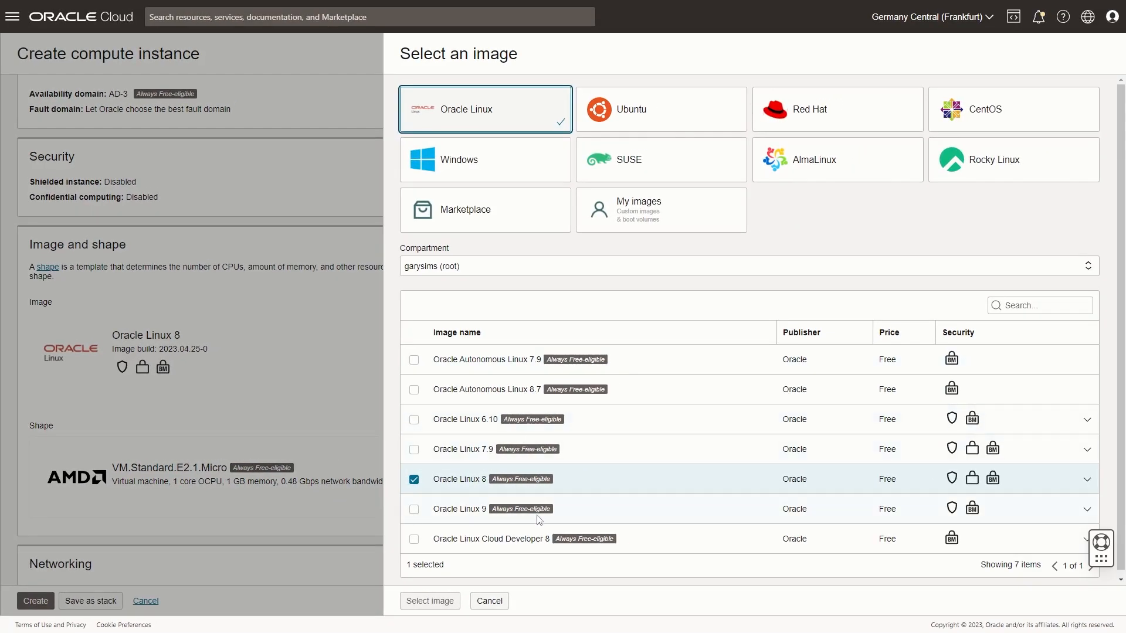
{"action": "mouse_move", "coordinate": [803, 160]}
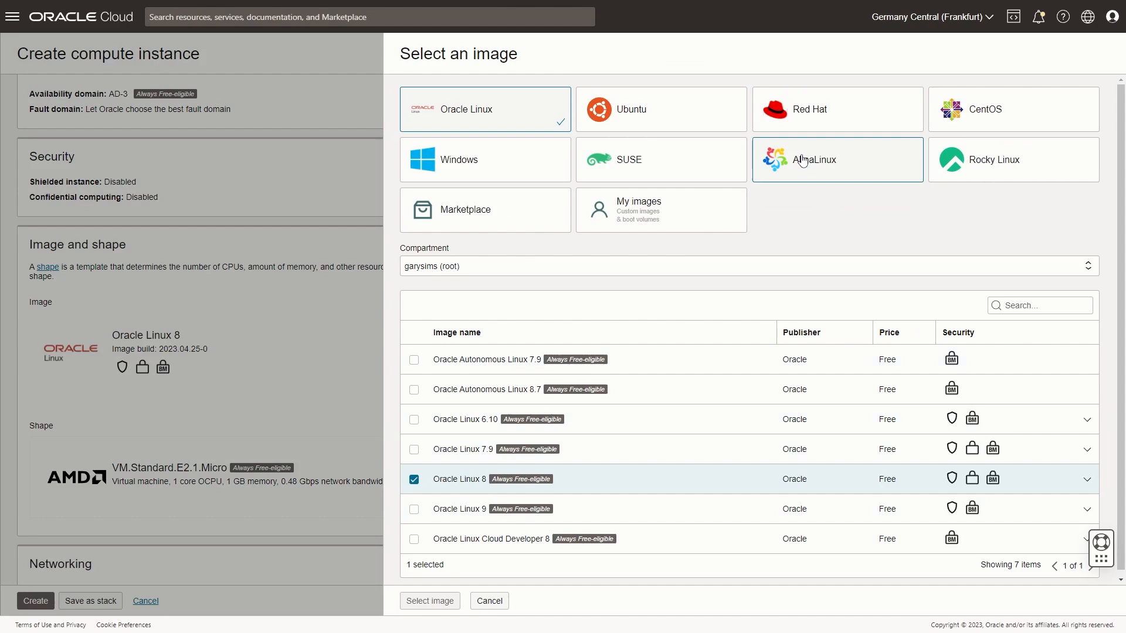
Select AlmaLinux OS 9, then switch the image from AArch64 to x86_64.
{"action": "left_click", "coordinate": [837, 160]}
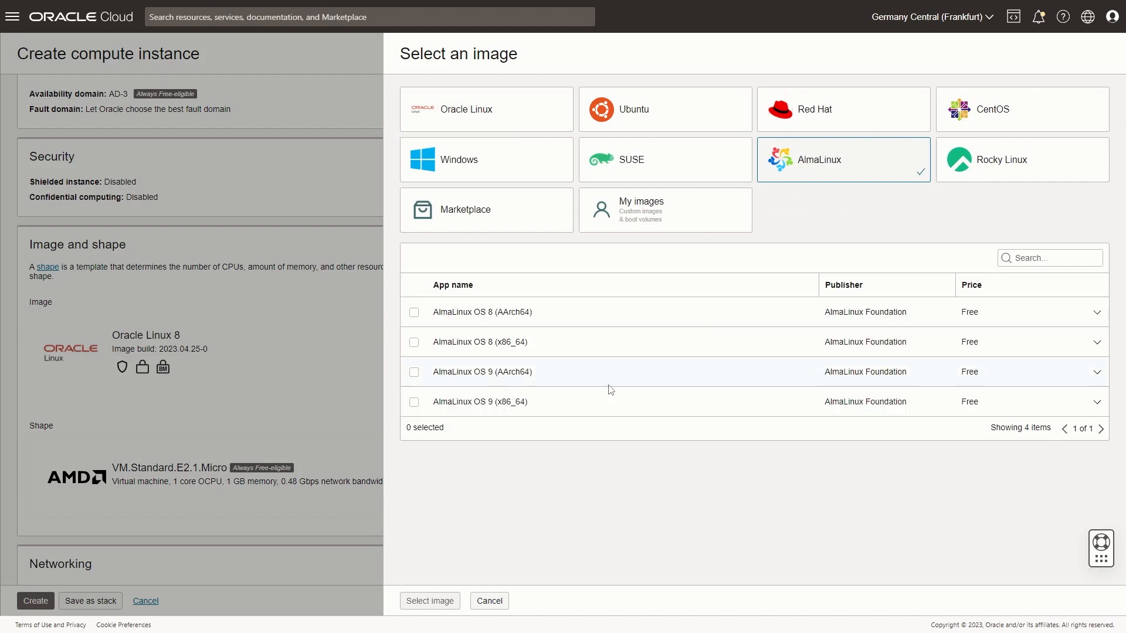
{"action": "left_click", "coordinate": [413, 371]}
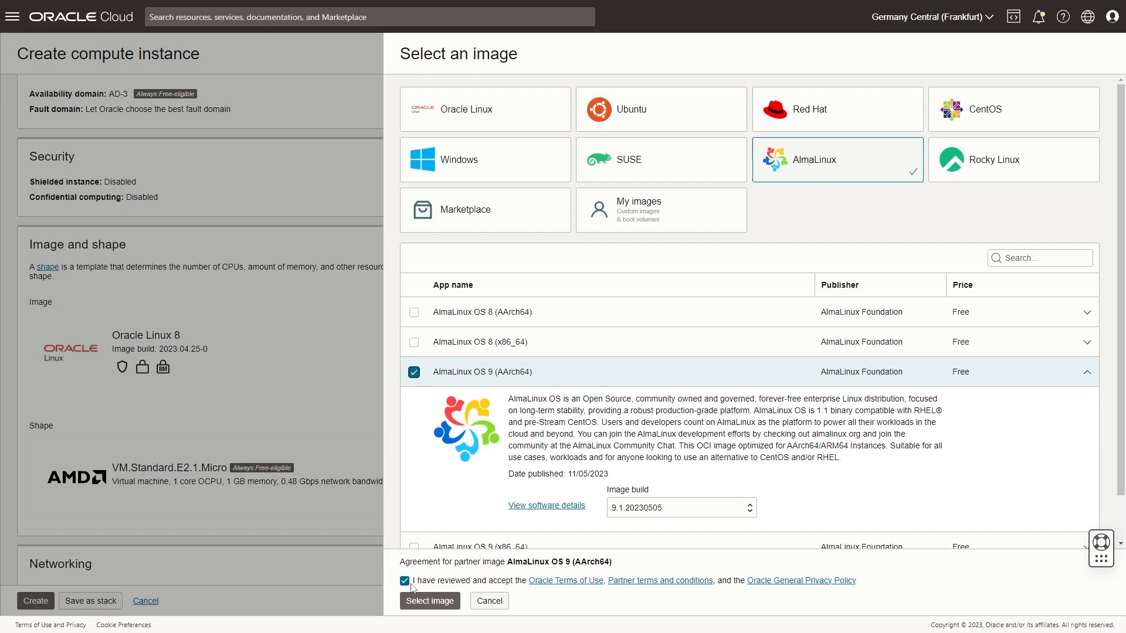
{"action": "left_click", "coordinate": [430, 601]}
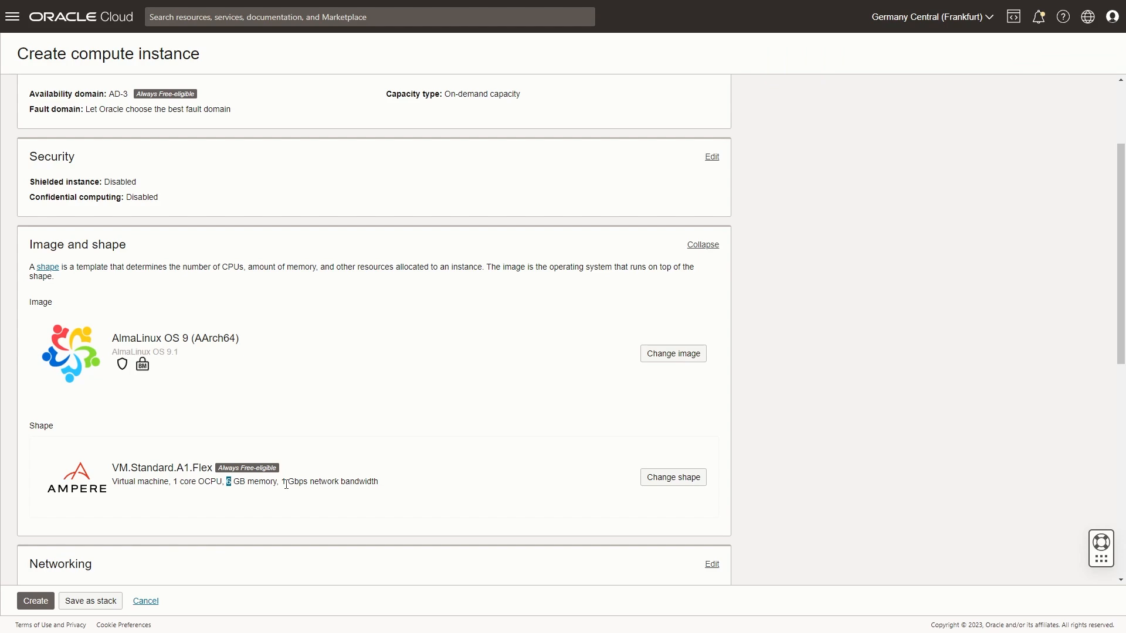
{"action": "mouse_move", "coordinate": [481, 422]}
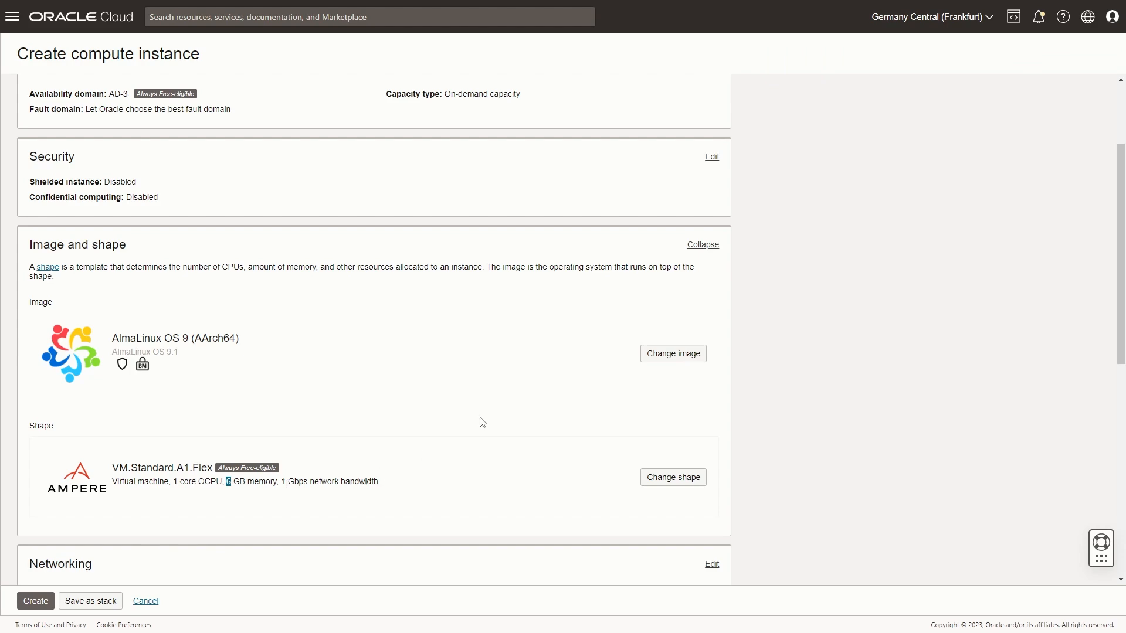
{"action": "left_click", "coordinate": [674, 353]}
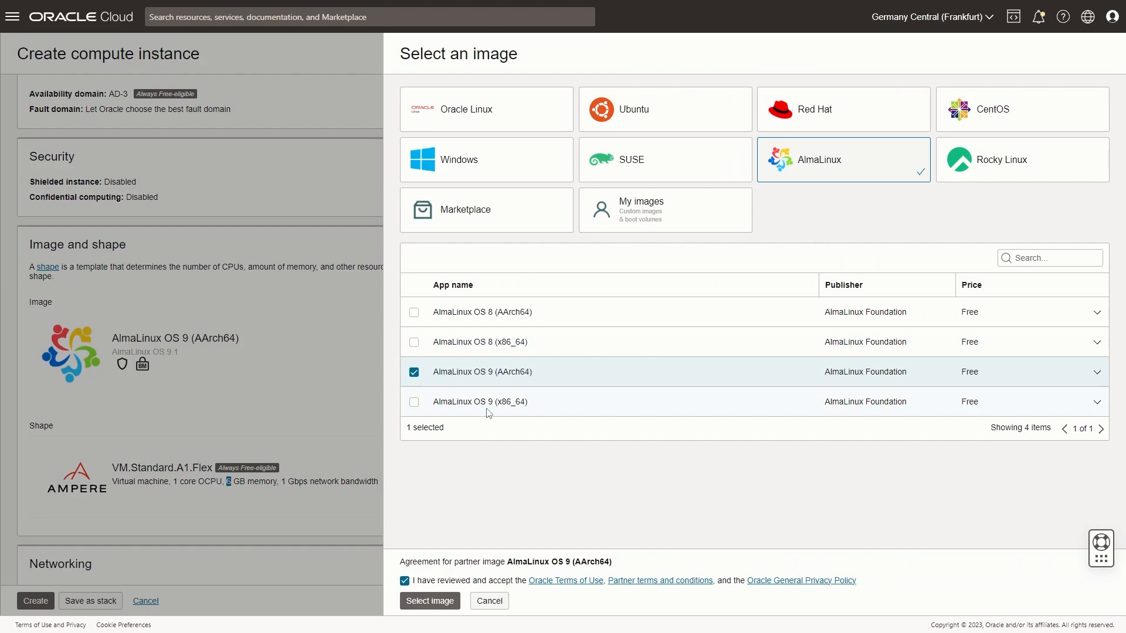
{"action": "left_click", "coordinate": [414, 402]}
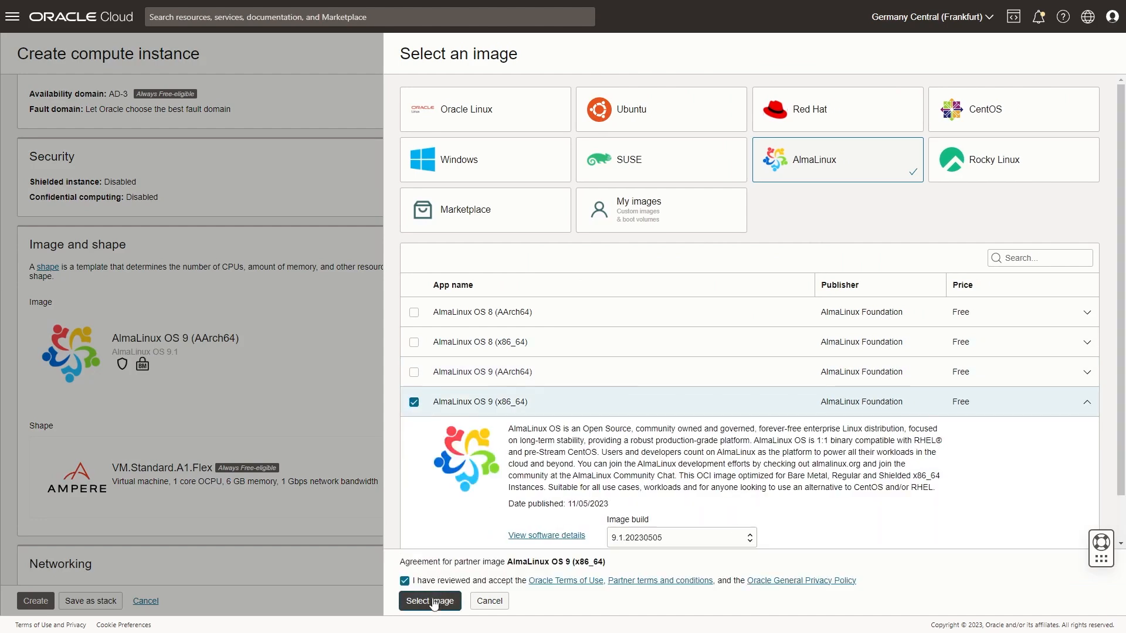
{"action": "left_click", "coordinate": [430, 601]}
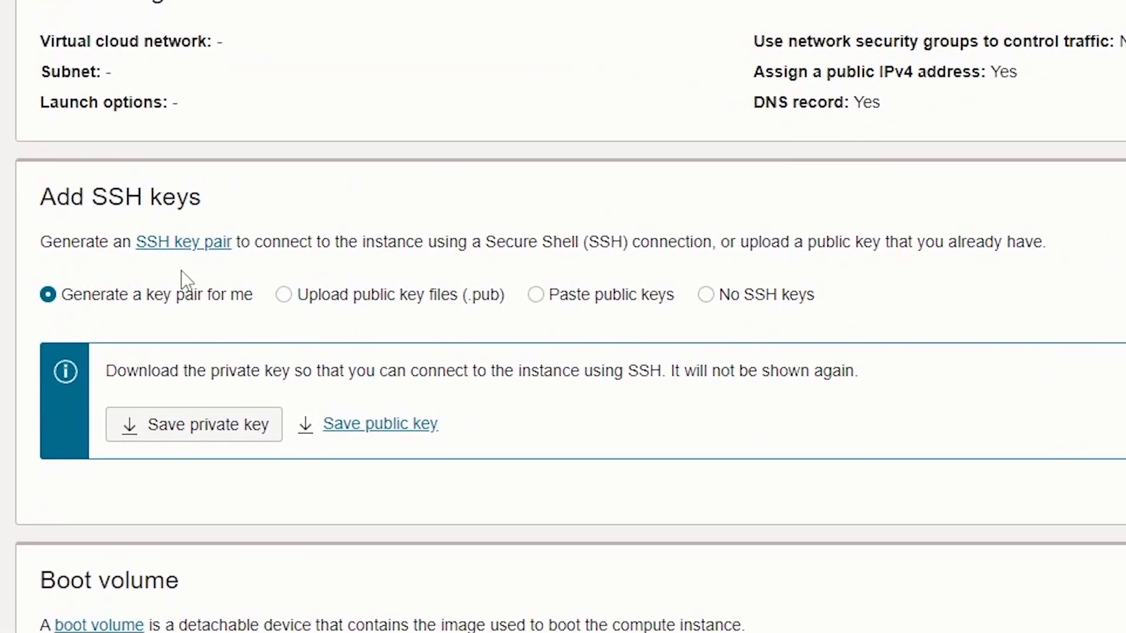
{"action": "mouse_move", "coordinate": [168, 285]}
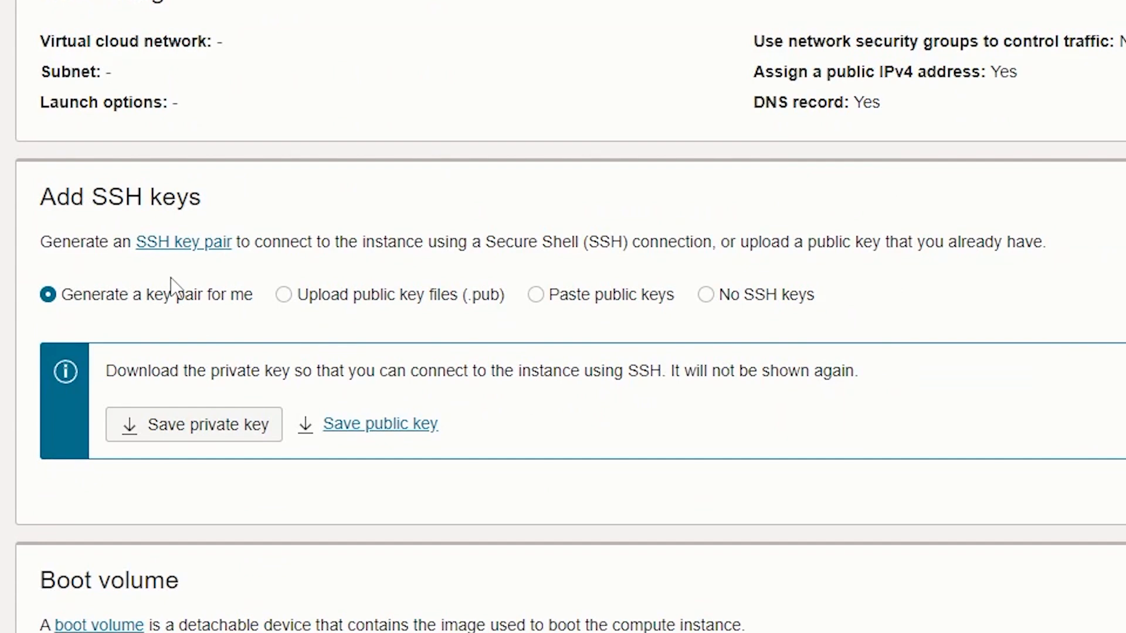
{"action": "mouse_move", "coordinate": [224, 404]}
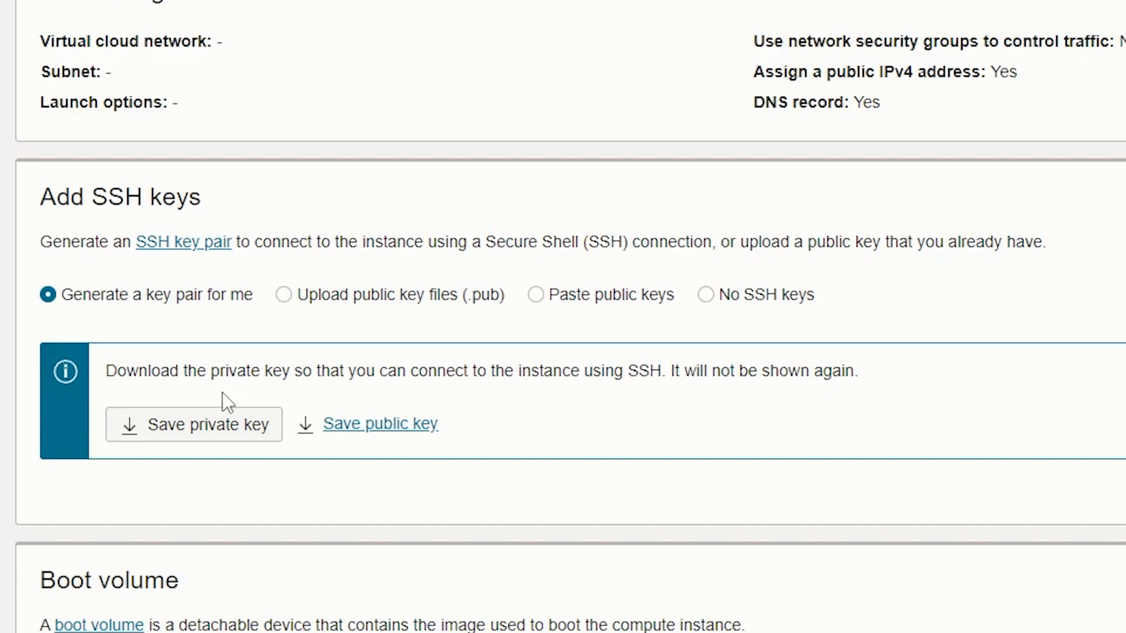
Save the generated private and public SSH keys, leaving boot volume defaults.
{"action": "left_click", "coordinate": [193, 425]}
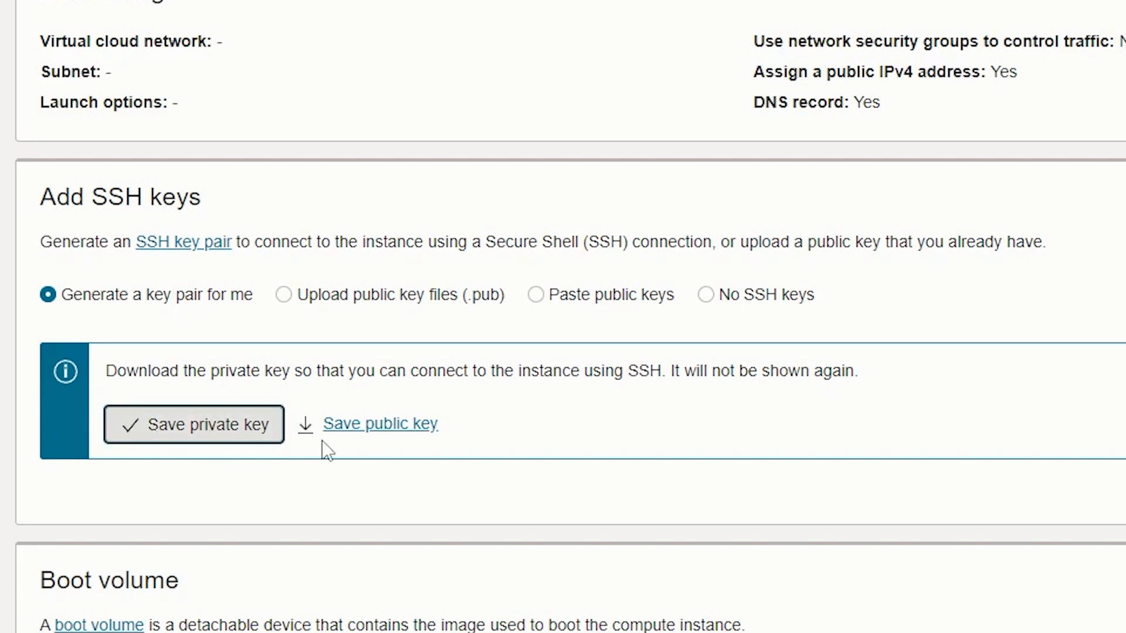
{"action": "left_click", "coordinate": [380, 424]}
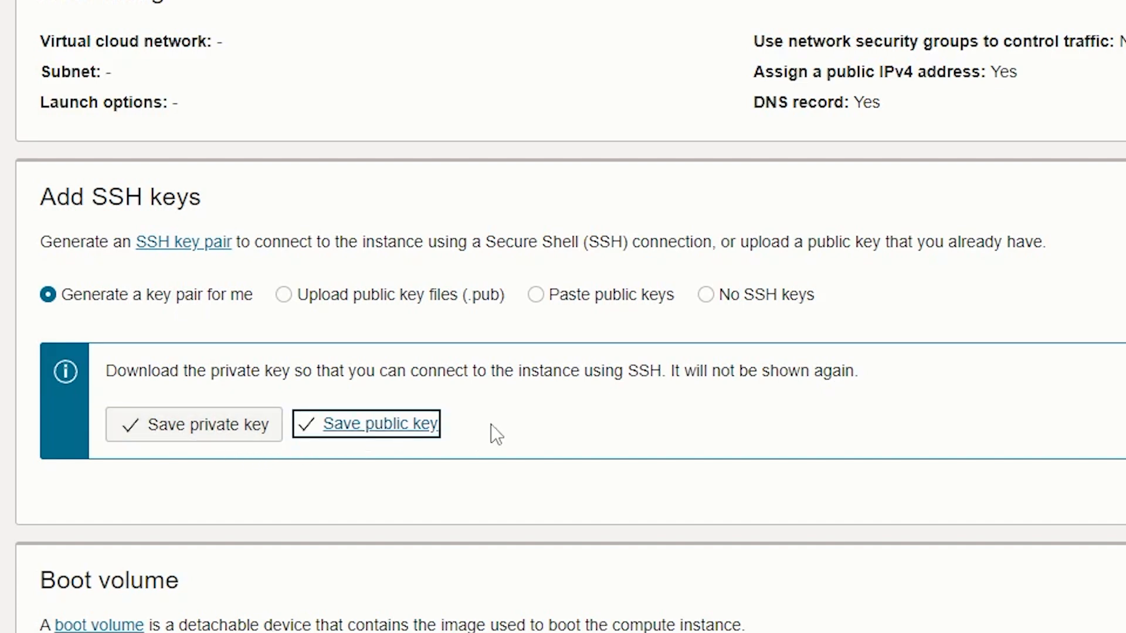
{"action": "mouse_move", "coordinate": [532, 418]}
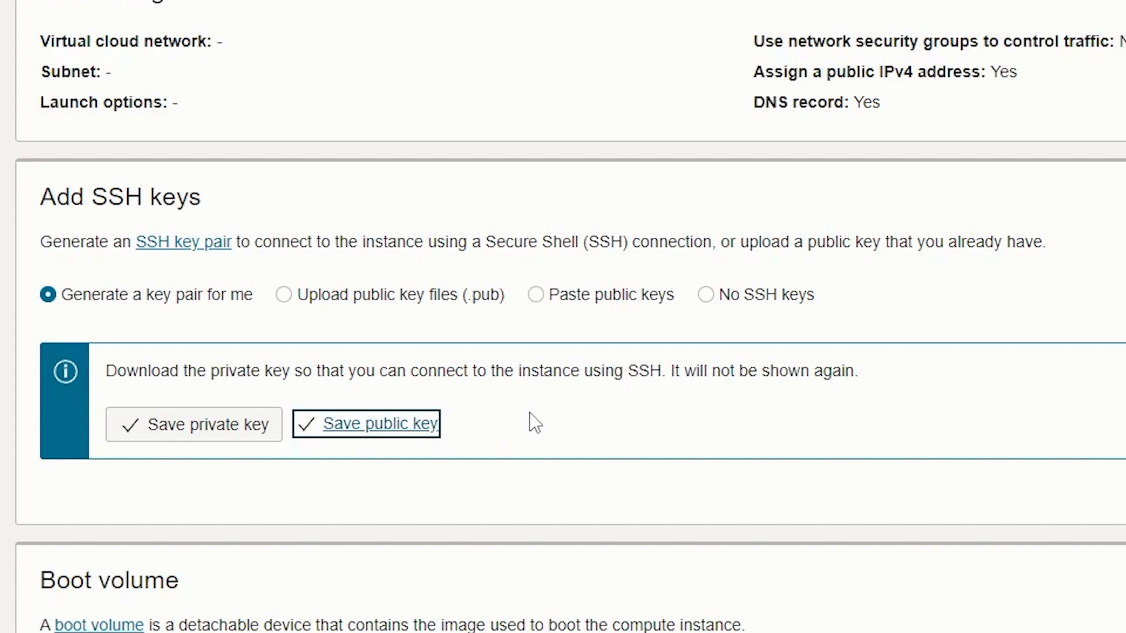
{"action": "scroll", "scroll_direction": "down", "scroll_amount": 3}
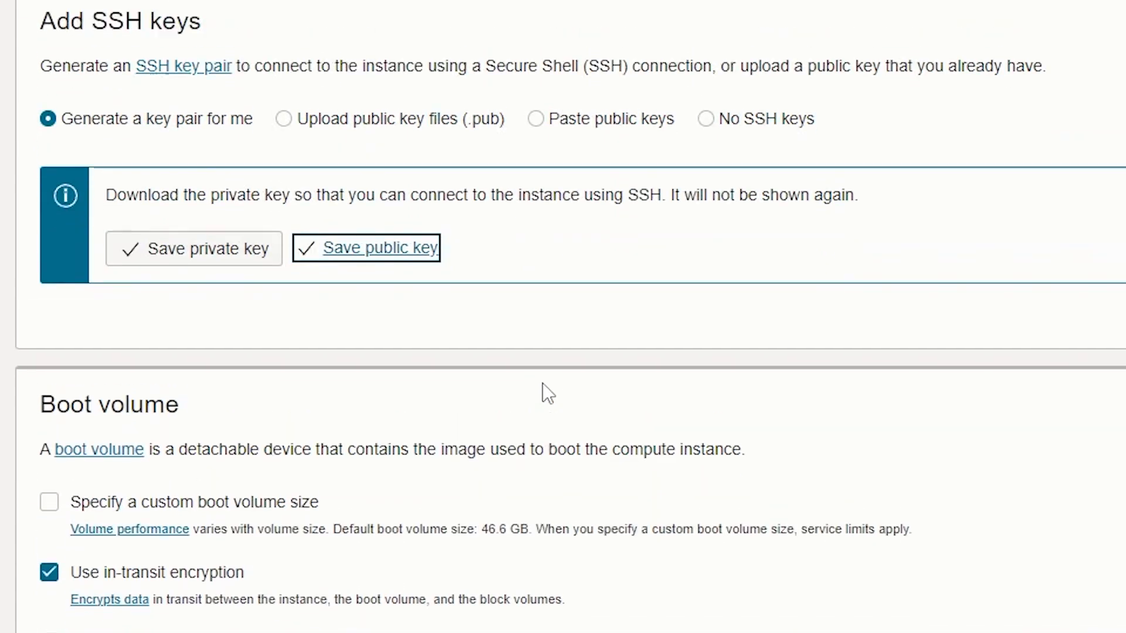
{"action": "scroll", "scroll_direction": "up", "scroll_amount": 3}
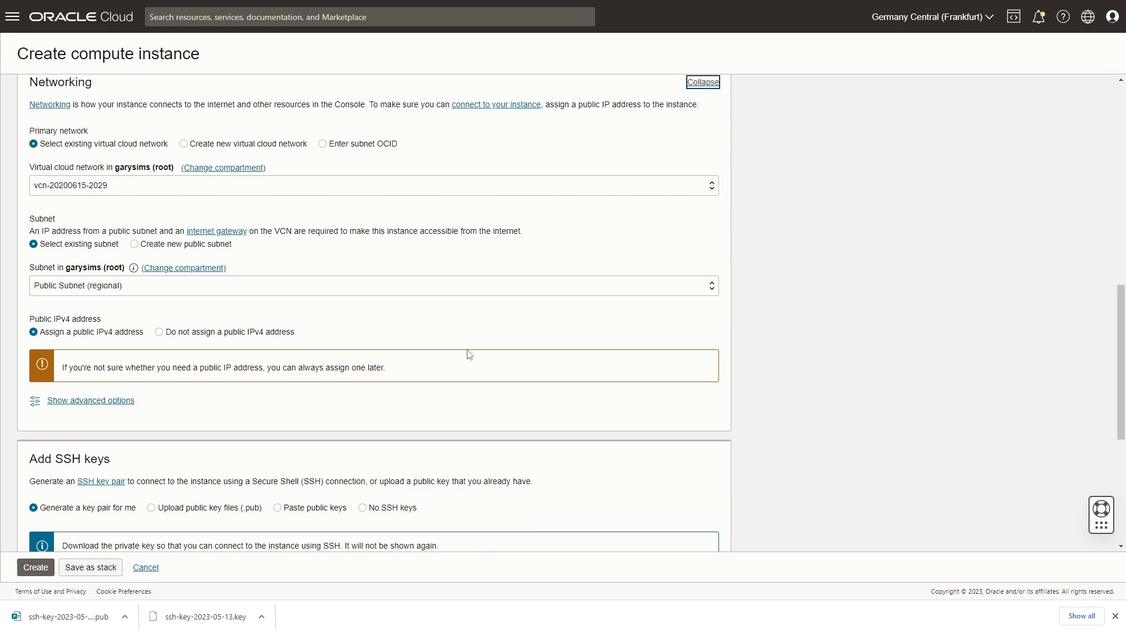
{"action": "scroll", "scroll_direction": "down", "scroll_amount": 3}
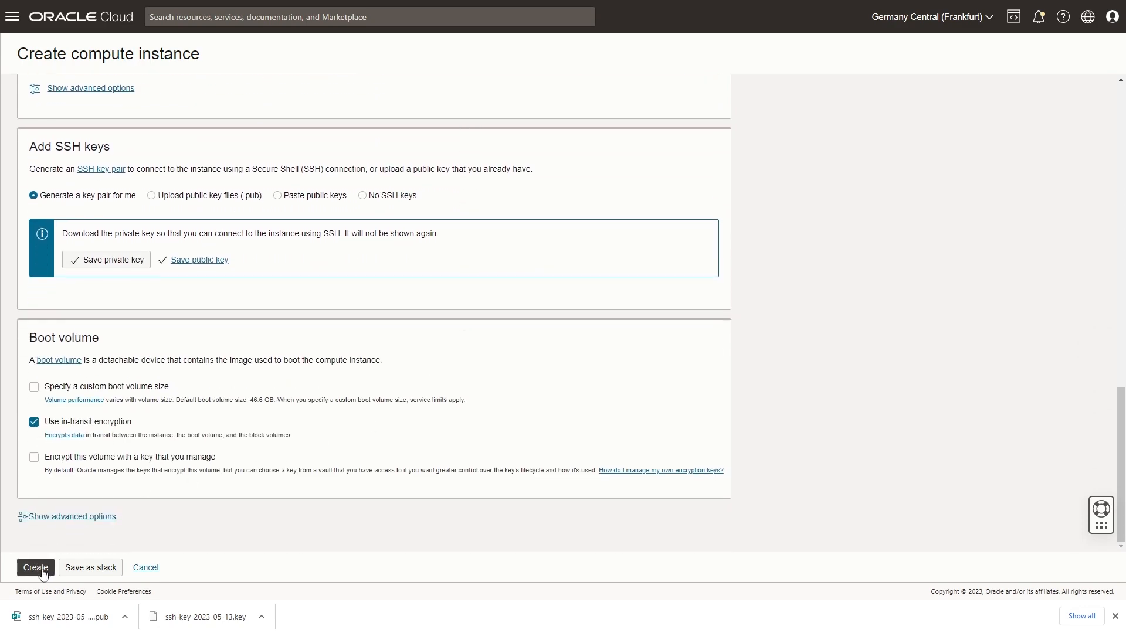
Create and start the instance, then select its public IP once running.
{"action": "left_click", "coordinate": [35, 567]}
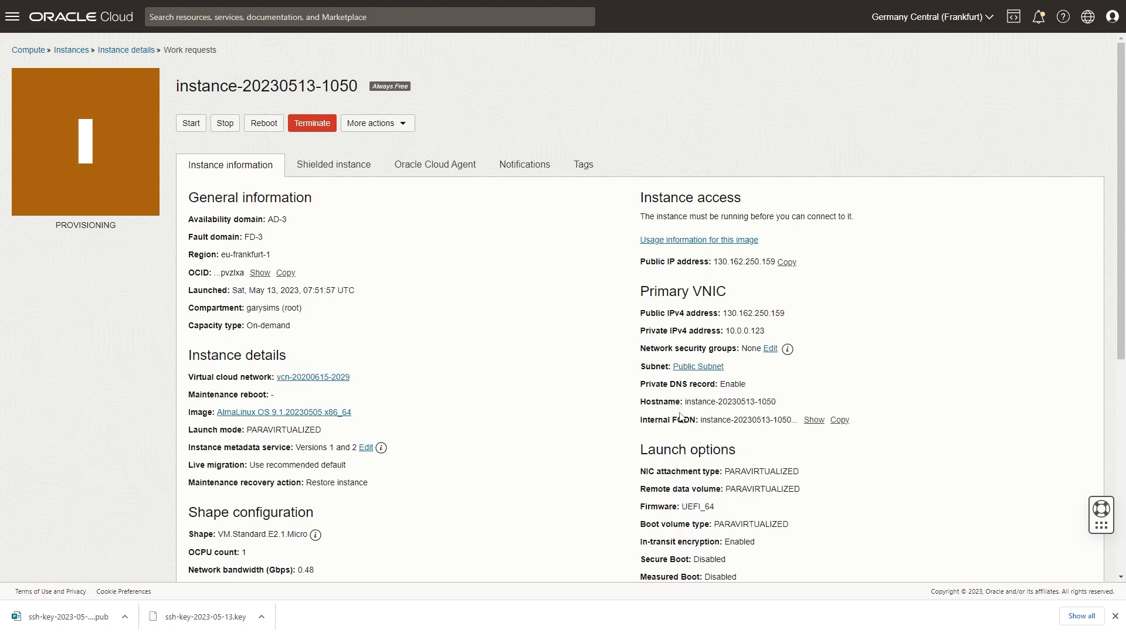
{"action": "mouse_move", "coordinate": [667, 334]}
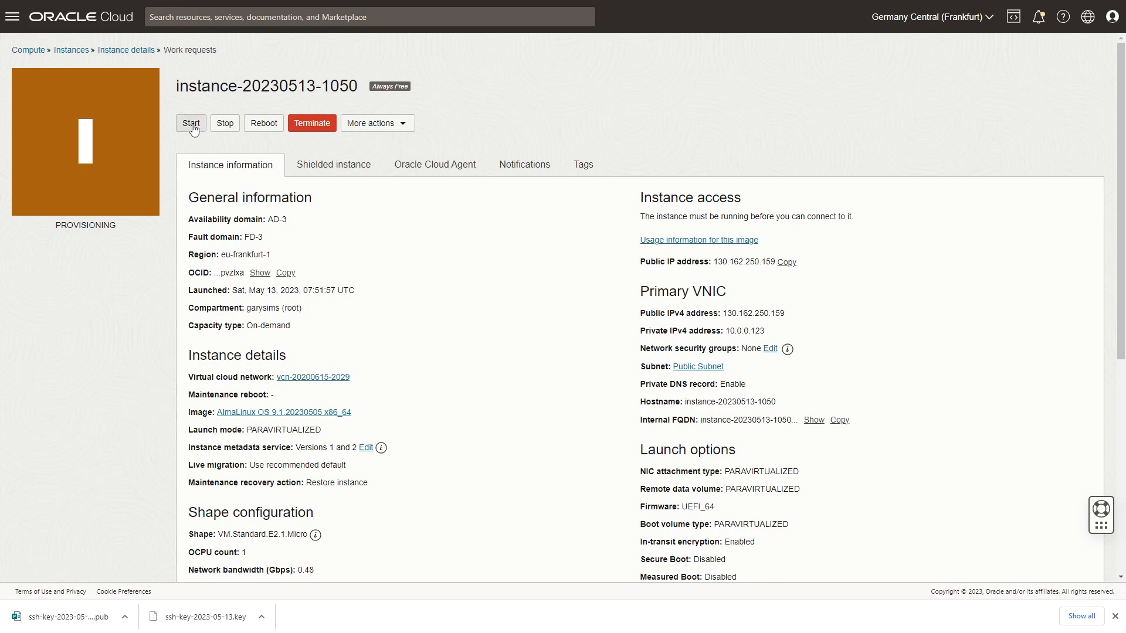
{"action": "left_click", "coordinate": [190, 124]}
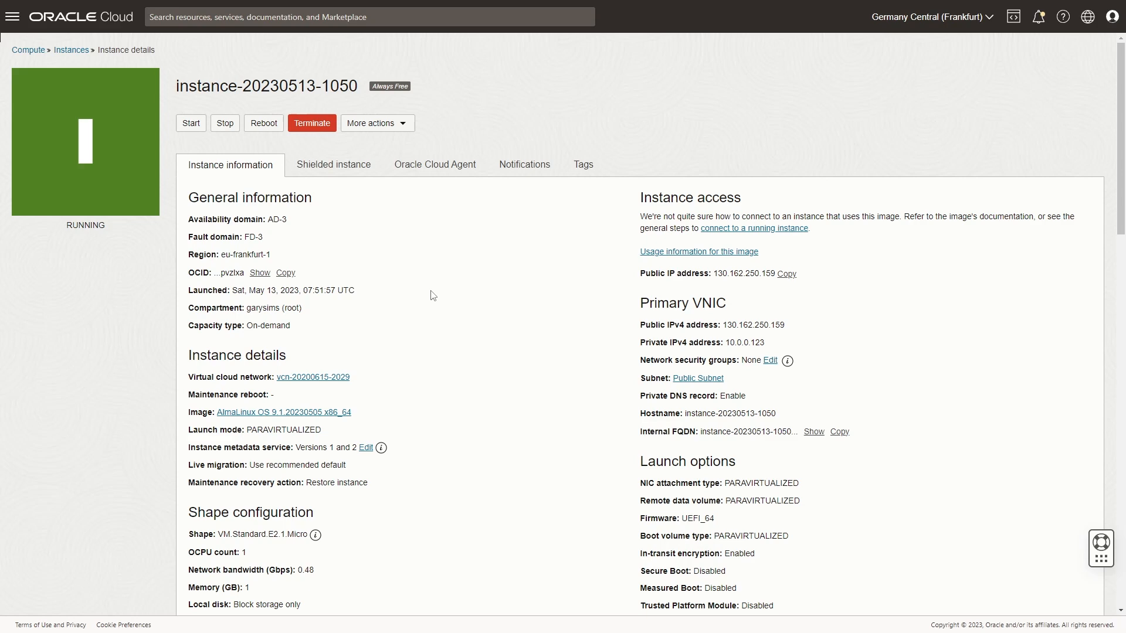
{"action": "mouse_move", "coordinate": [737, 250]}
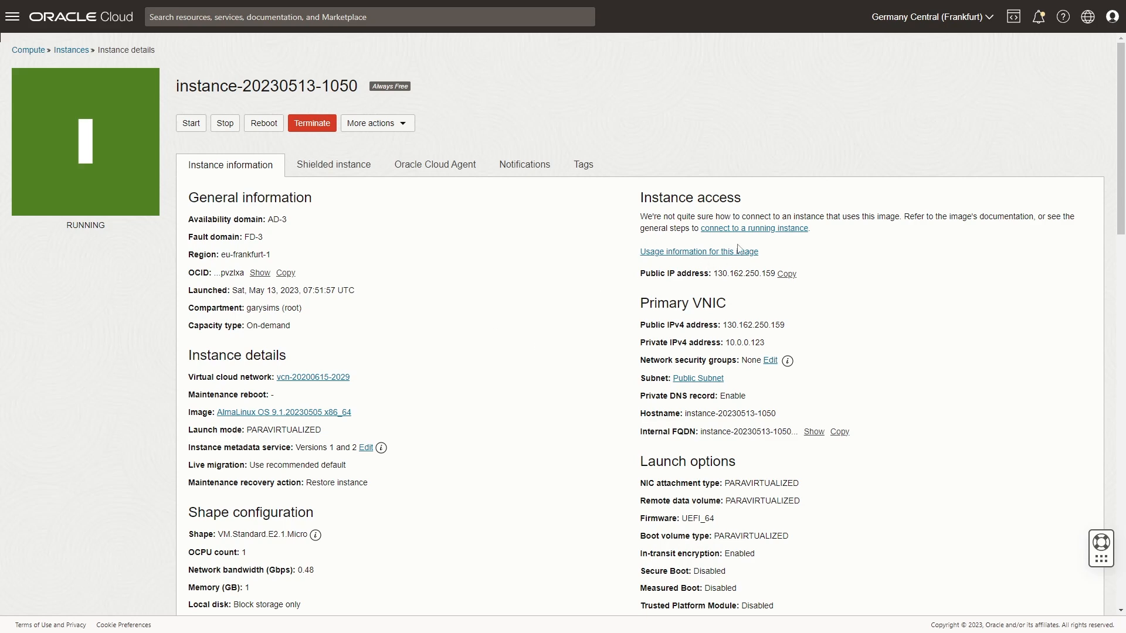
{"action": "mouse_move", "coordinate": [732, 238]}
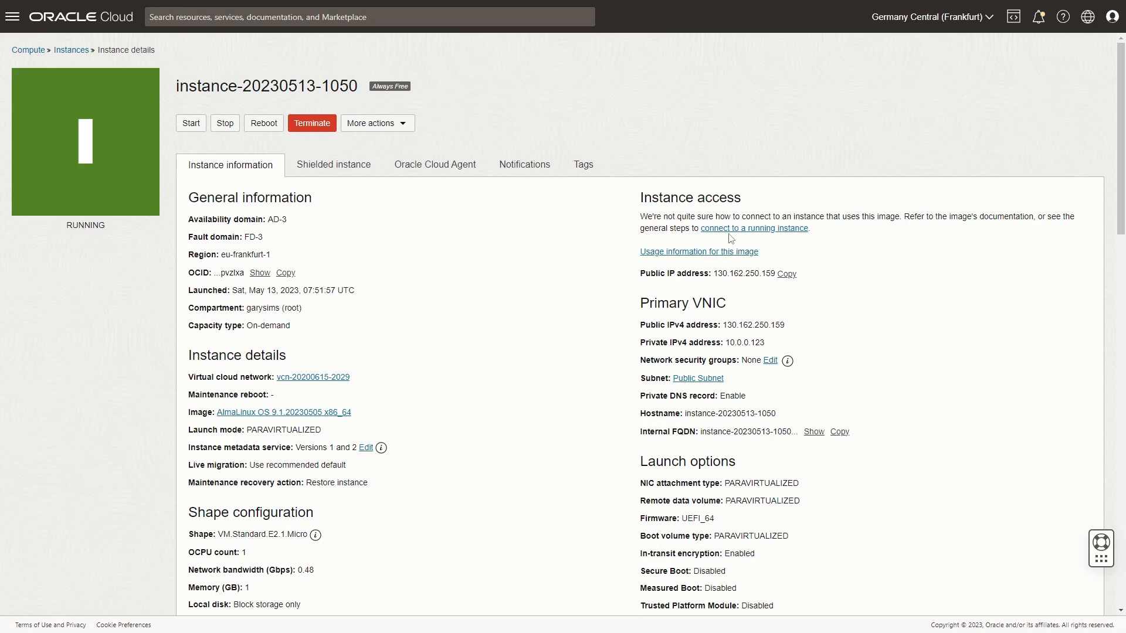
{"action": "mouse_move", "coordinate": [730, 244]}
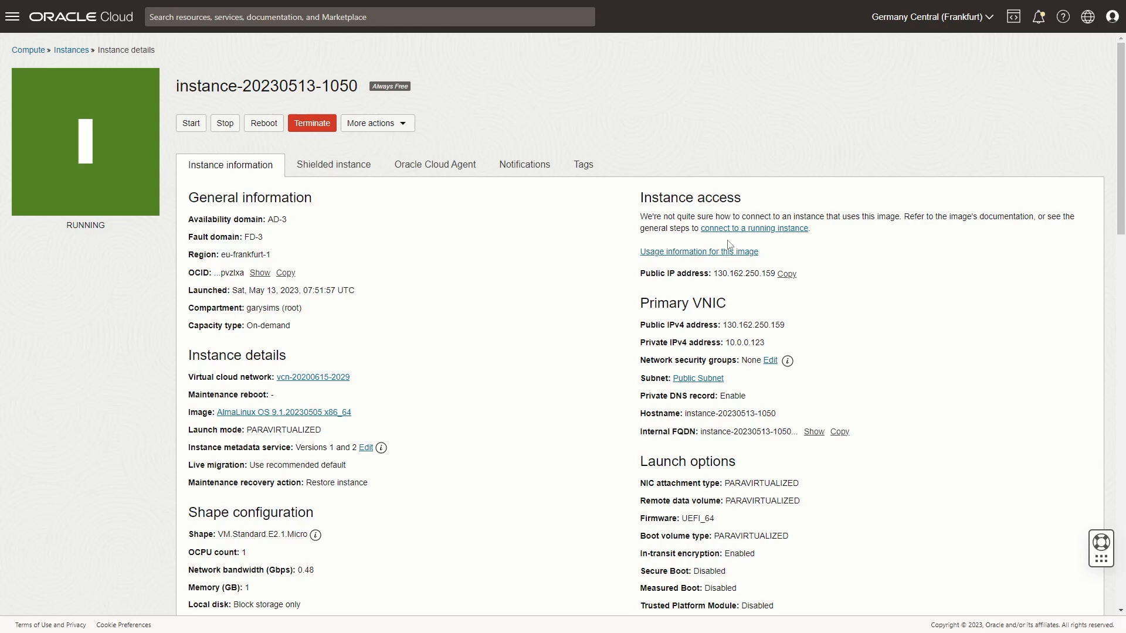
{"action": "mouse_move", "coordinate": [720, 272]}
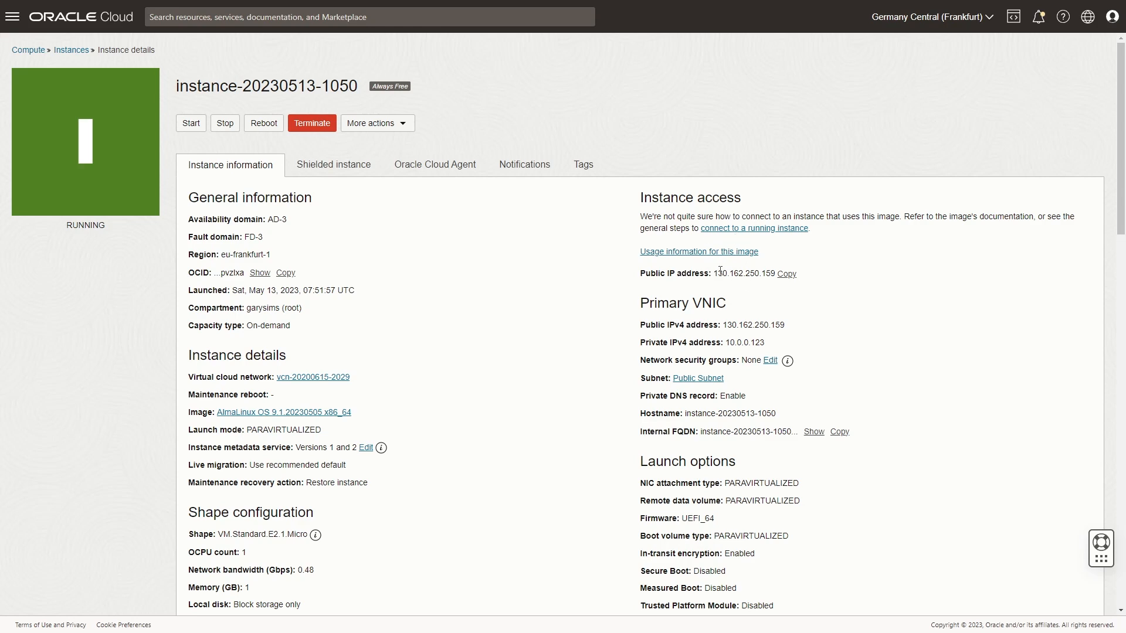
{"action": "double_click", "coordinate": [744, 273]}
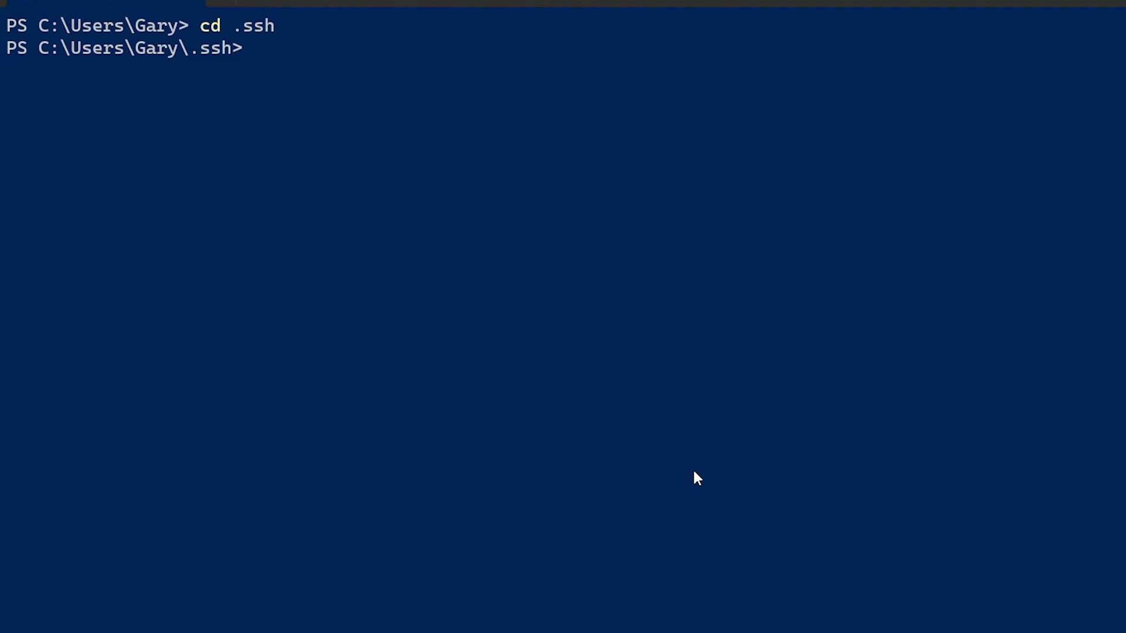
Move ssh-key-2023-05-13.key from Downloads into .ssh and type the matching .pub move.
{"action": "type", "text": "mv"}
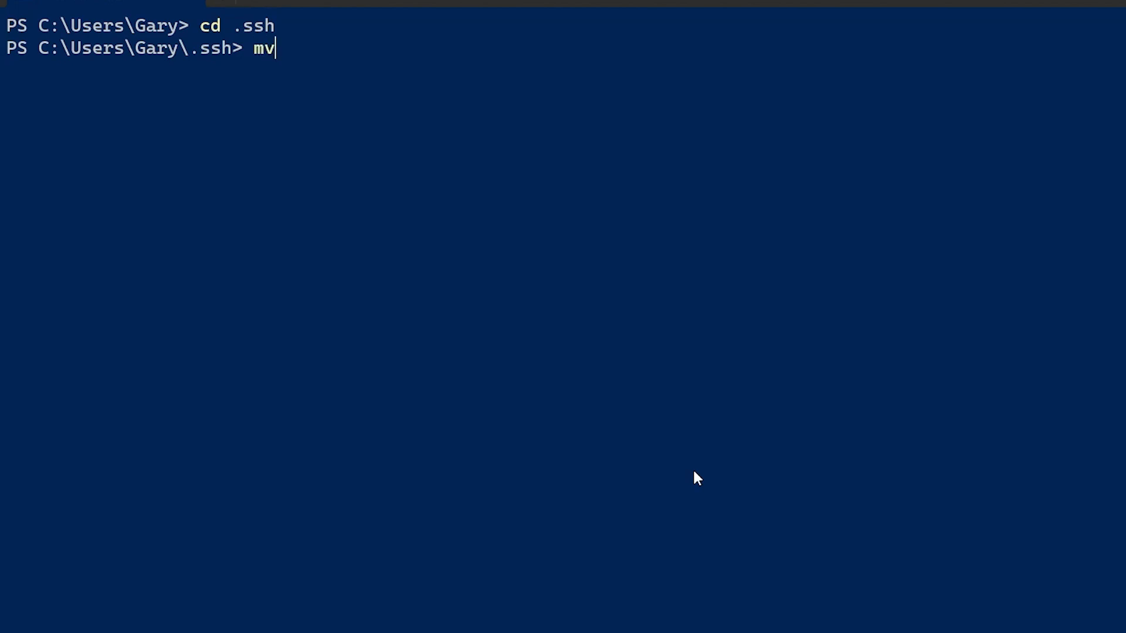
{"action": "type", "text": "../Downloads\\"}
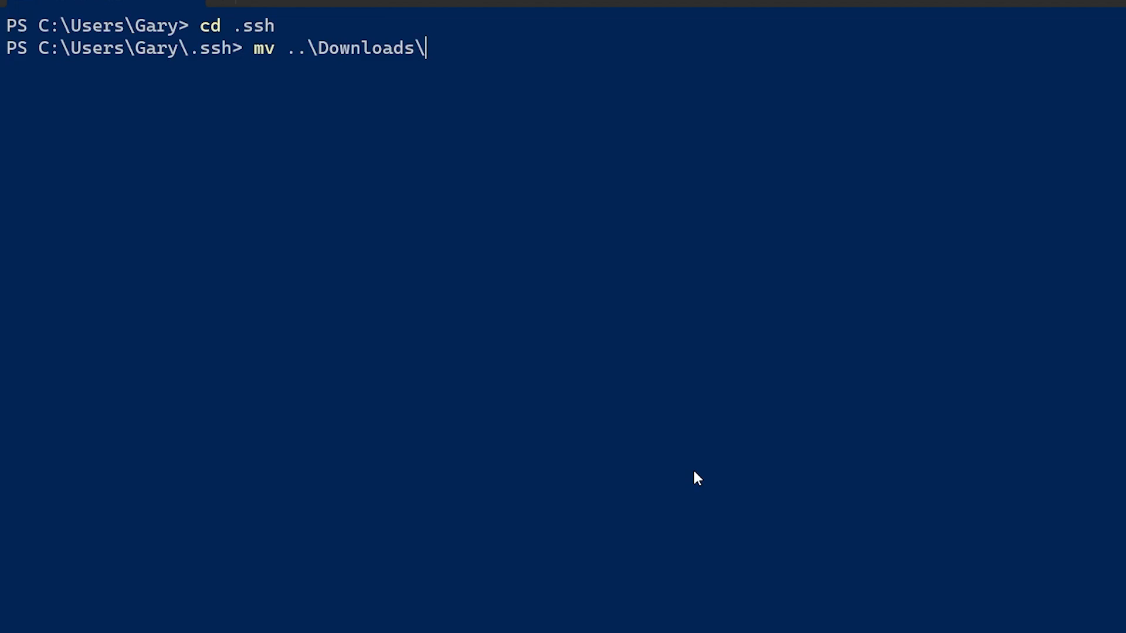
{"action": "type", "text": "ssh-j"}
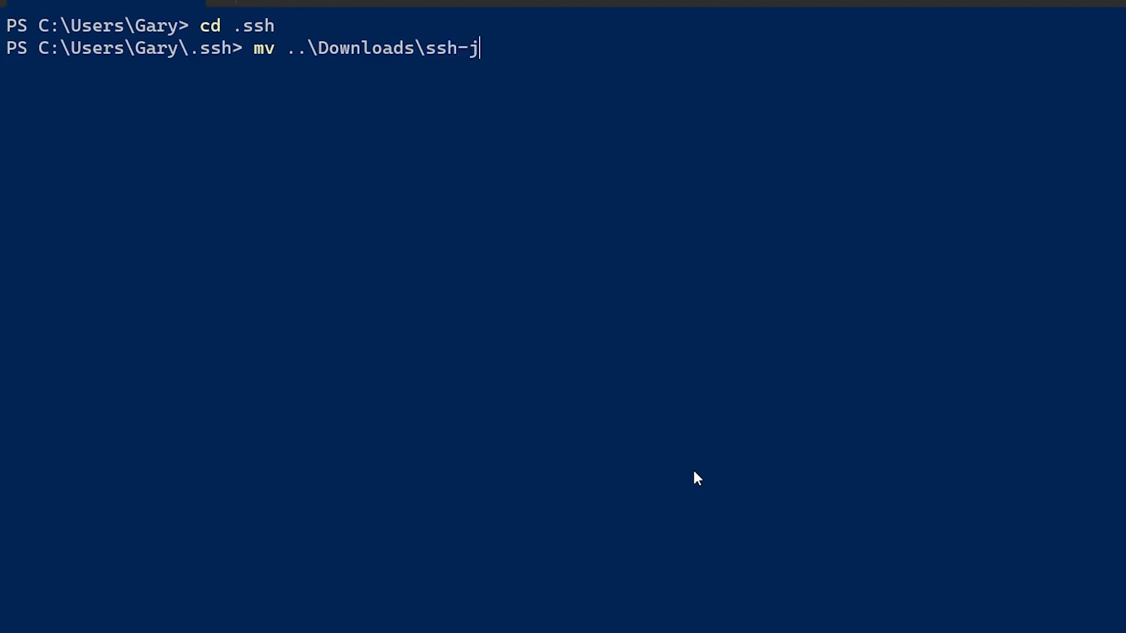
{"action": "type", "text": "key-"}
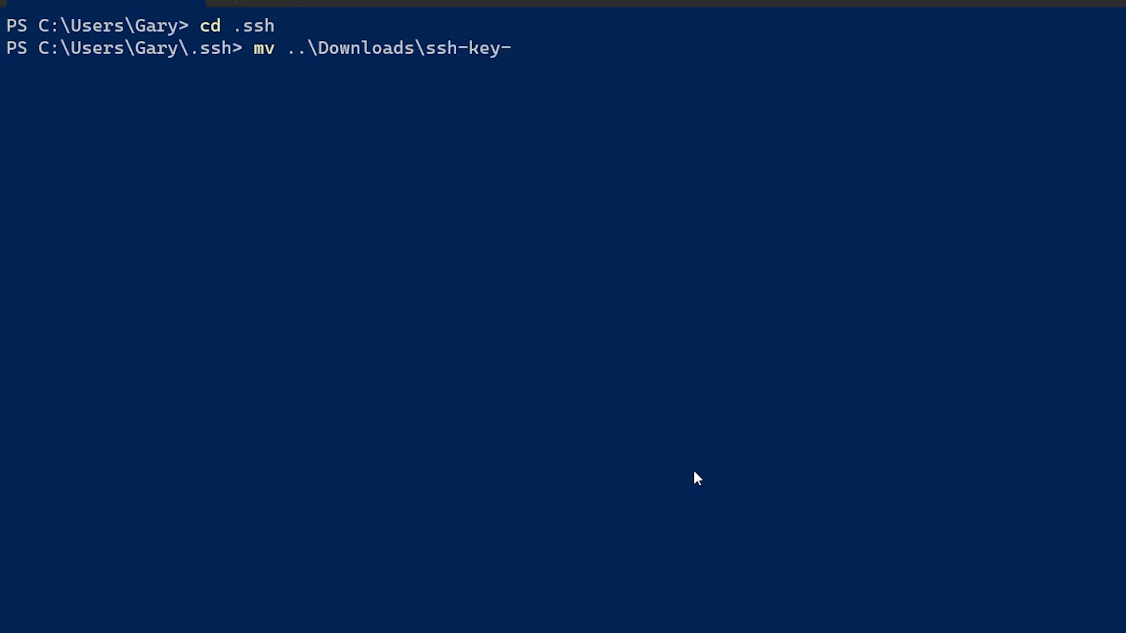
{"action": "type", "text": "2023-"}
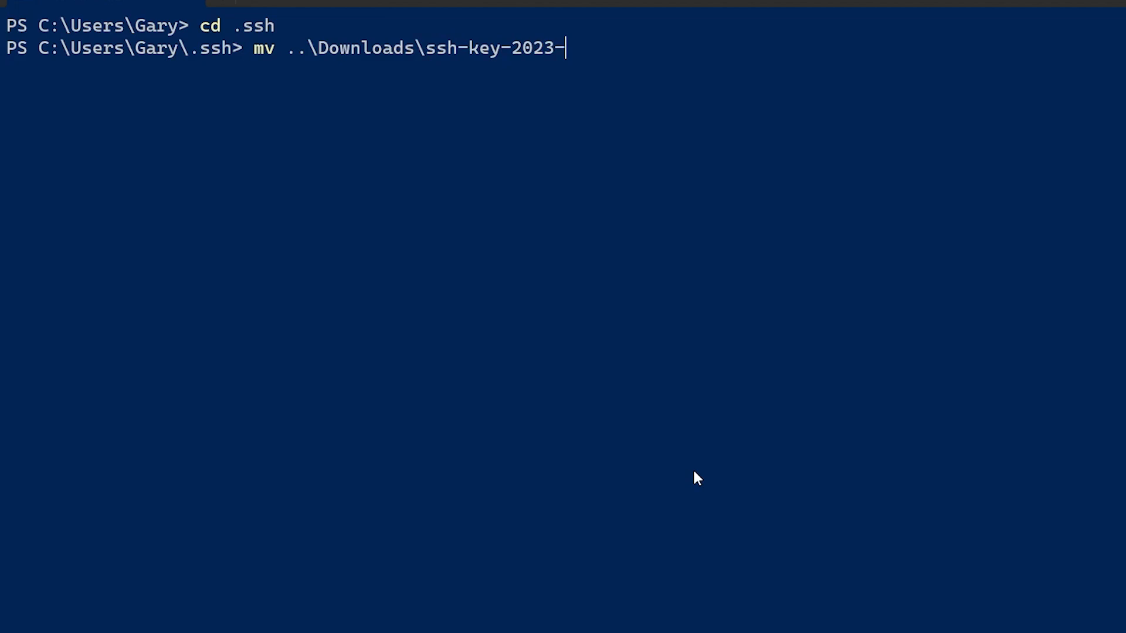
{"action": "type", "text": "05-1"}
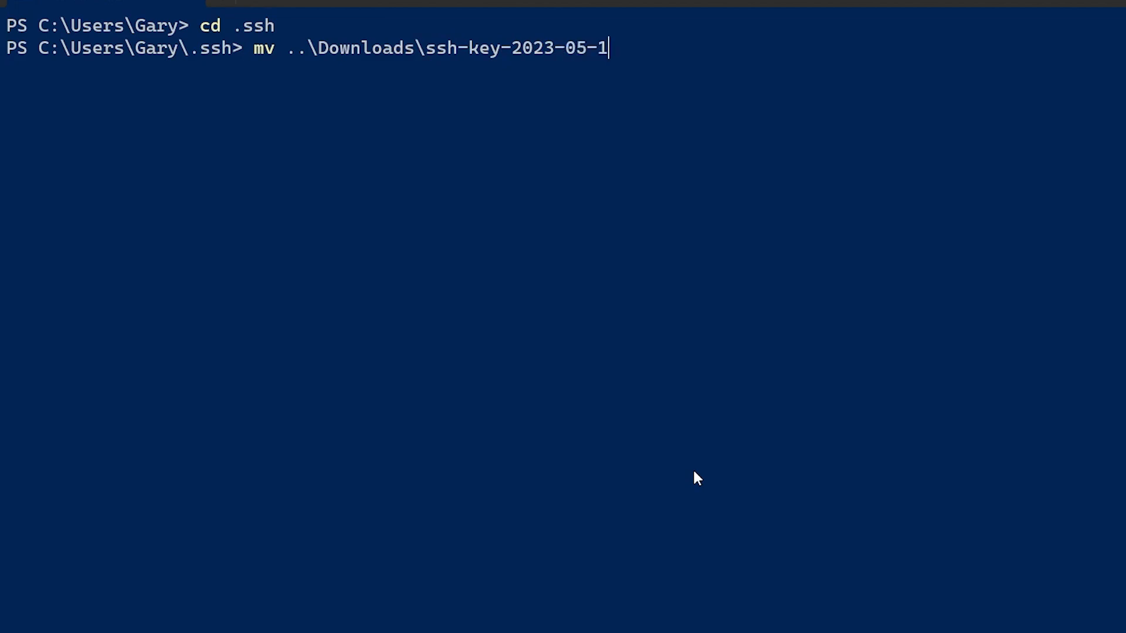
{"action": "type", "text": "3.key ."}
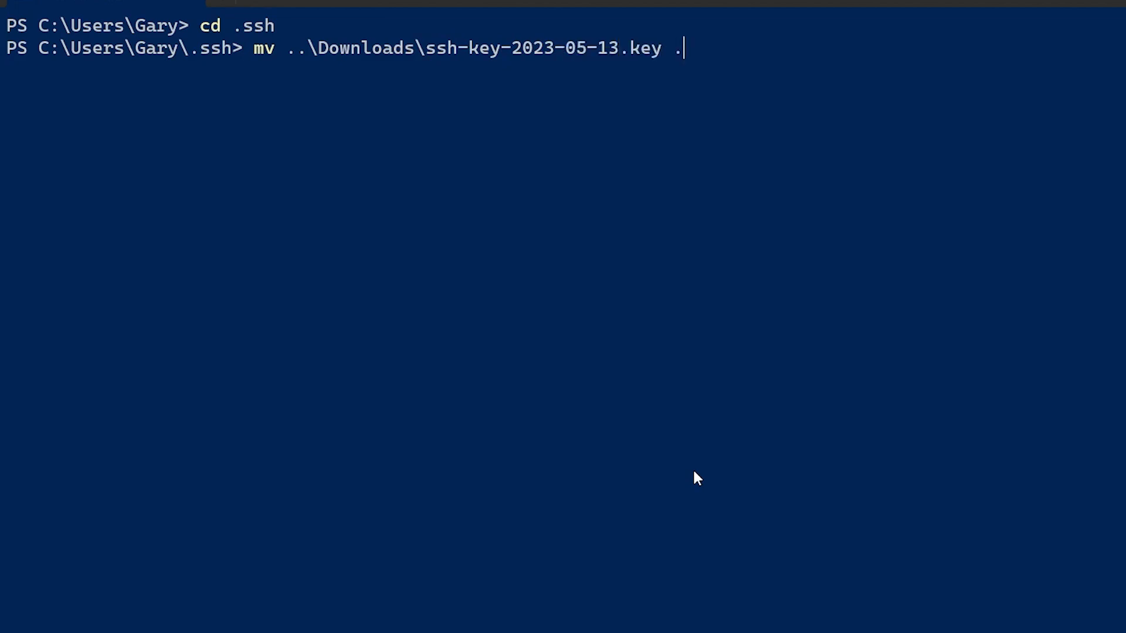
{"action": "key", "text": "Enter"}
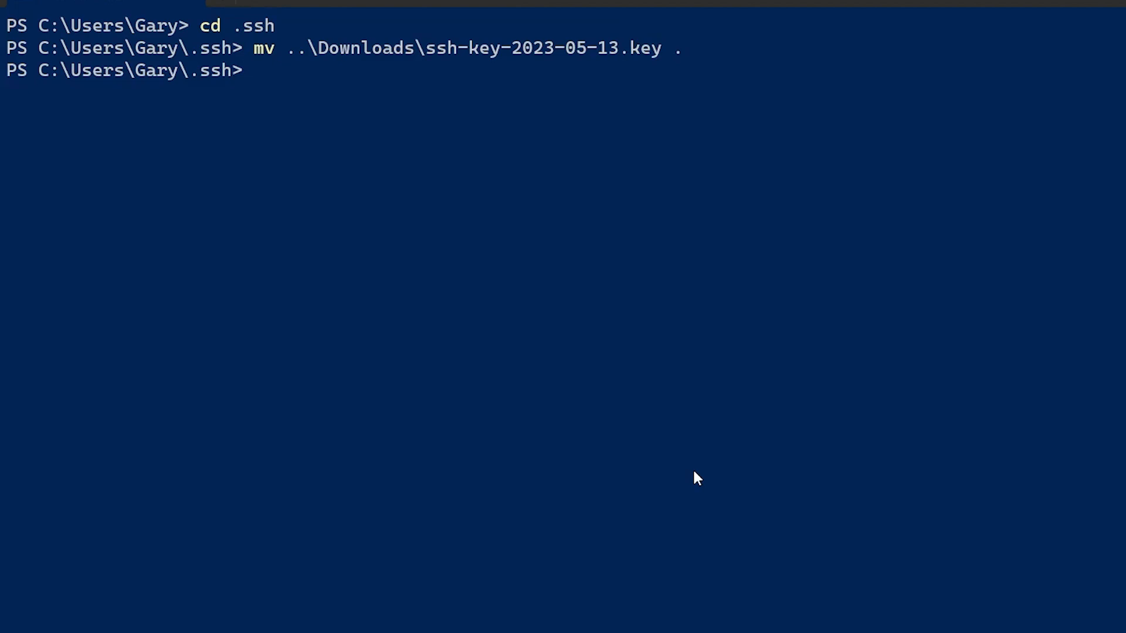
{"action": "type", "text": "mv ..\\Downloads\\ssh-key-2023-05-13.key.pub"}
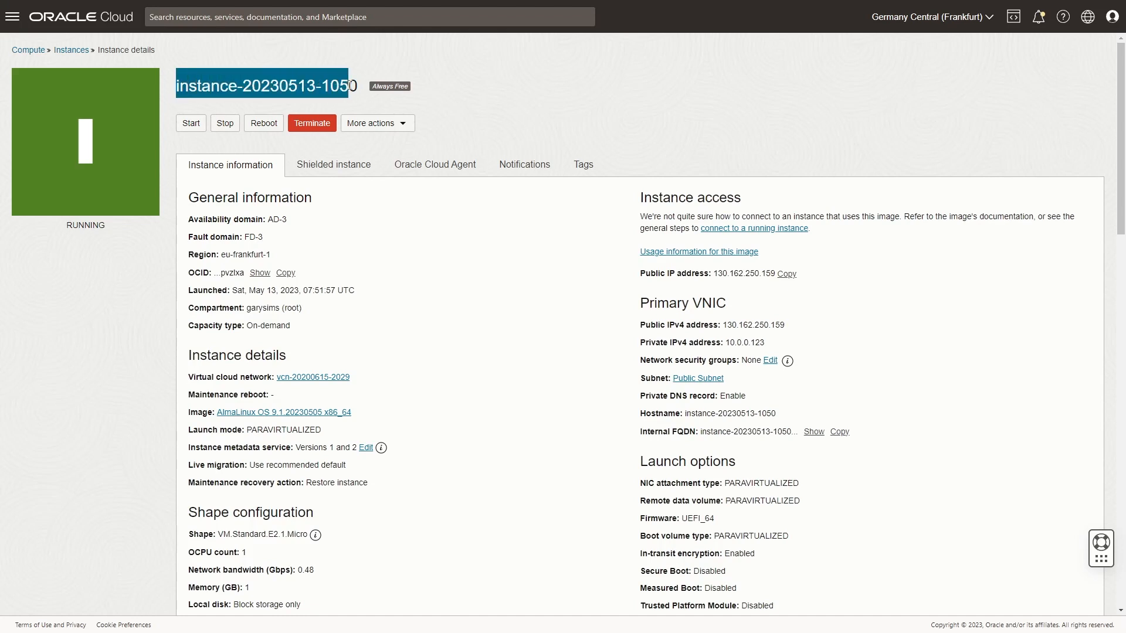
{"action": "left_click", "coordinate": [235, 92]}
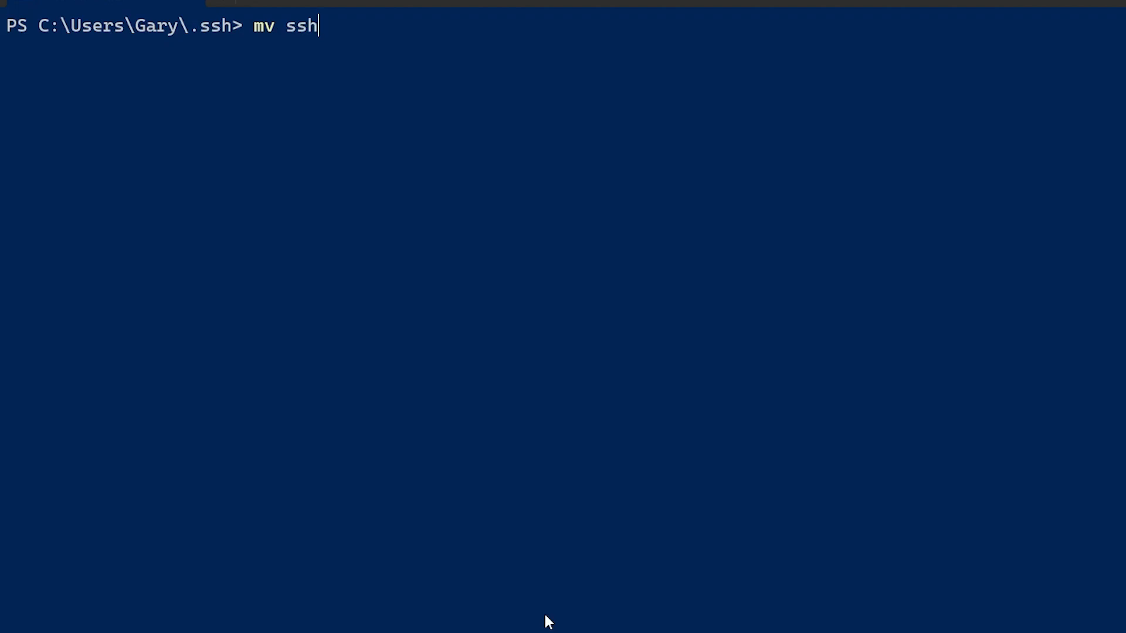
{"action": "type", "text": "-key"}
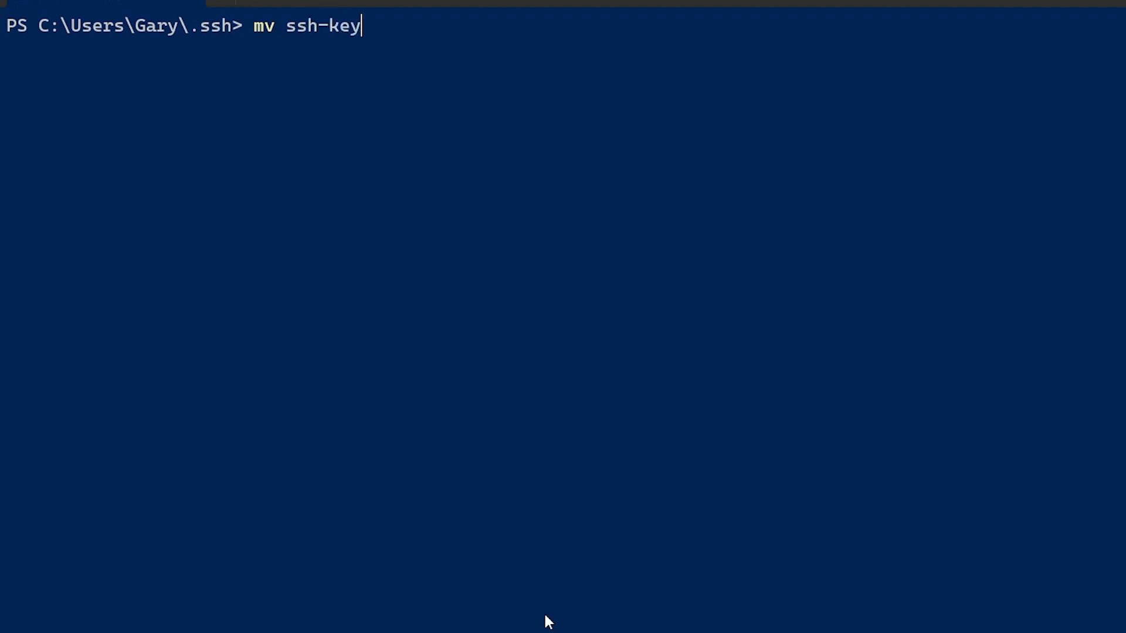
{"action": "type", "text": "-2023-05-13.key"}
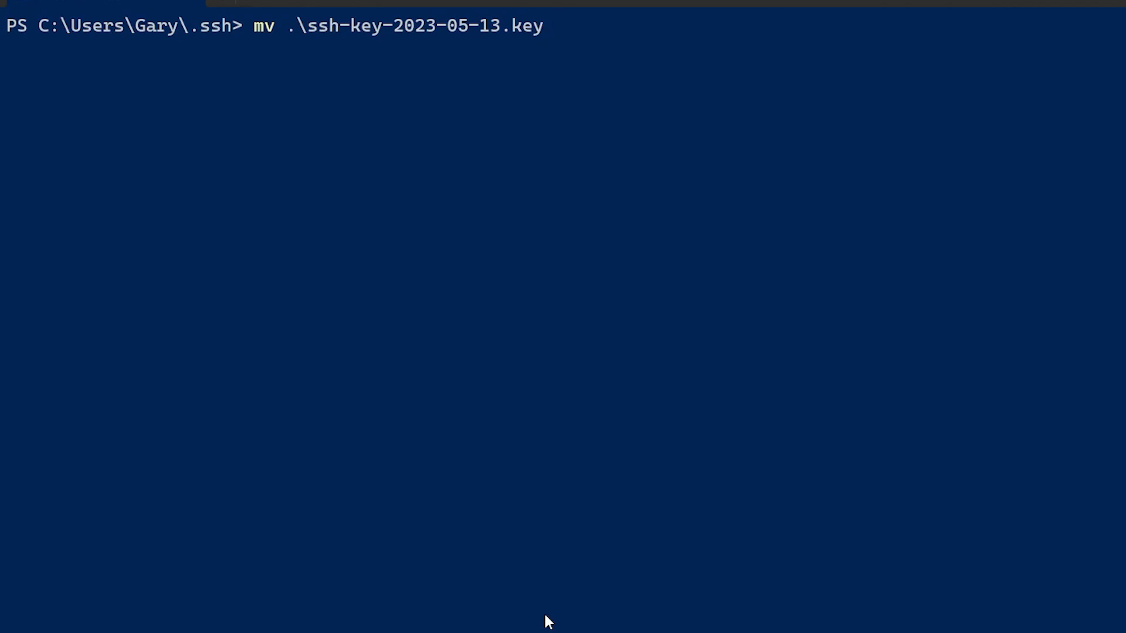
{"action": "type", "text": "sshl"}
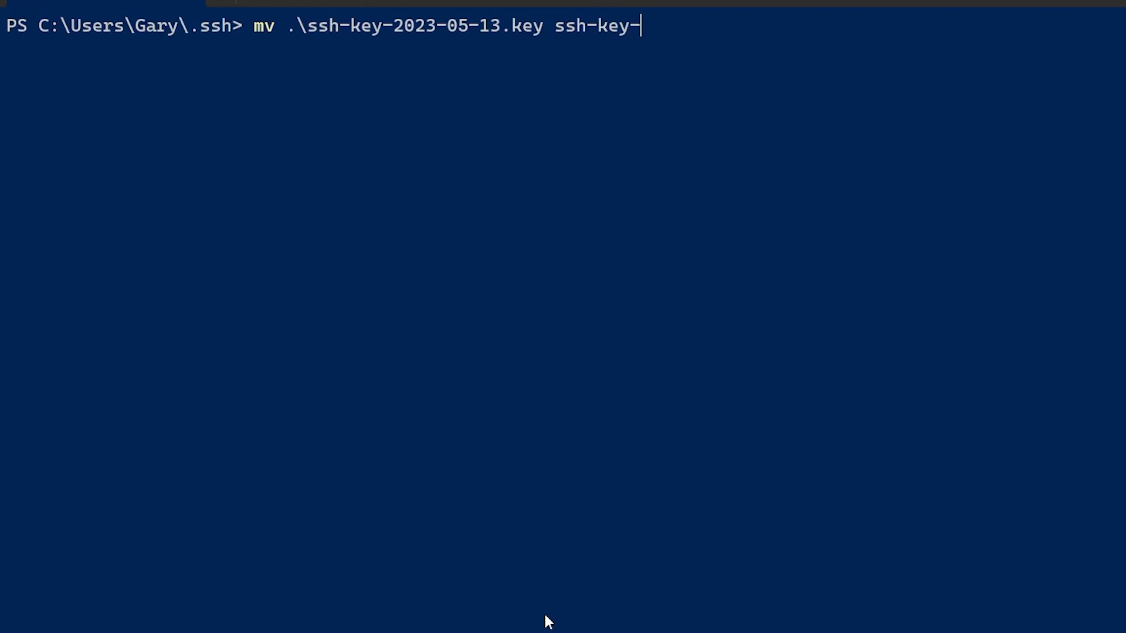
{"action": "type", "text": "instance-20230513-1050.key"}
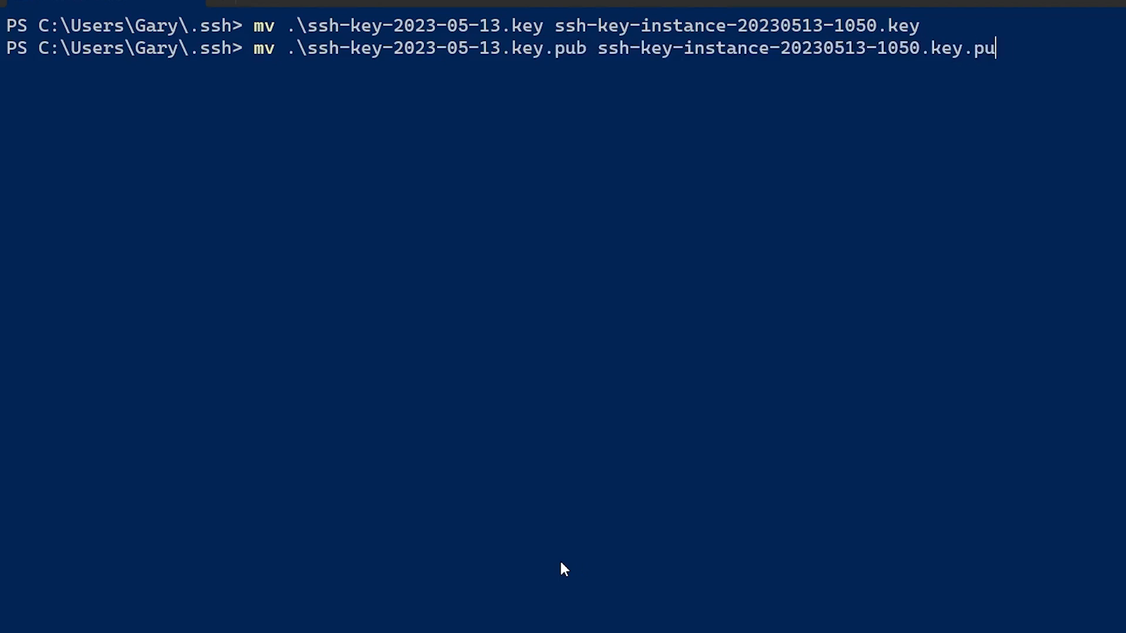
{"action": "type", "text": "b"}
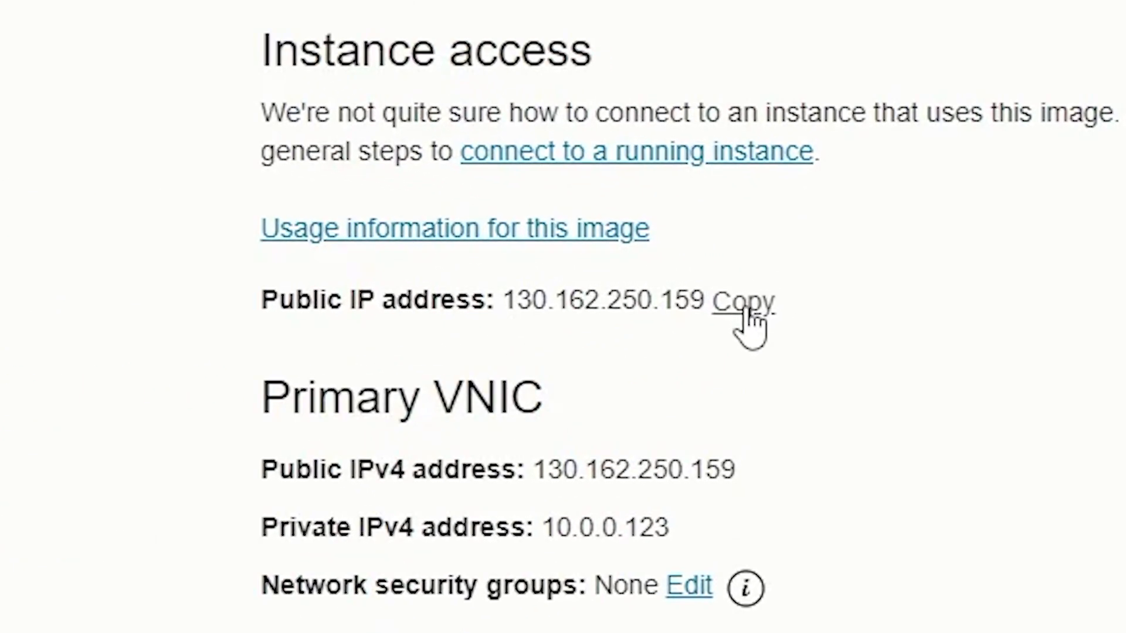
{"action": "left_click", "coordinate": [745, 300]}
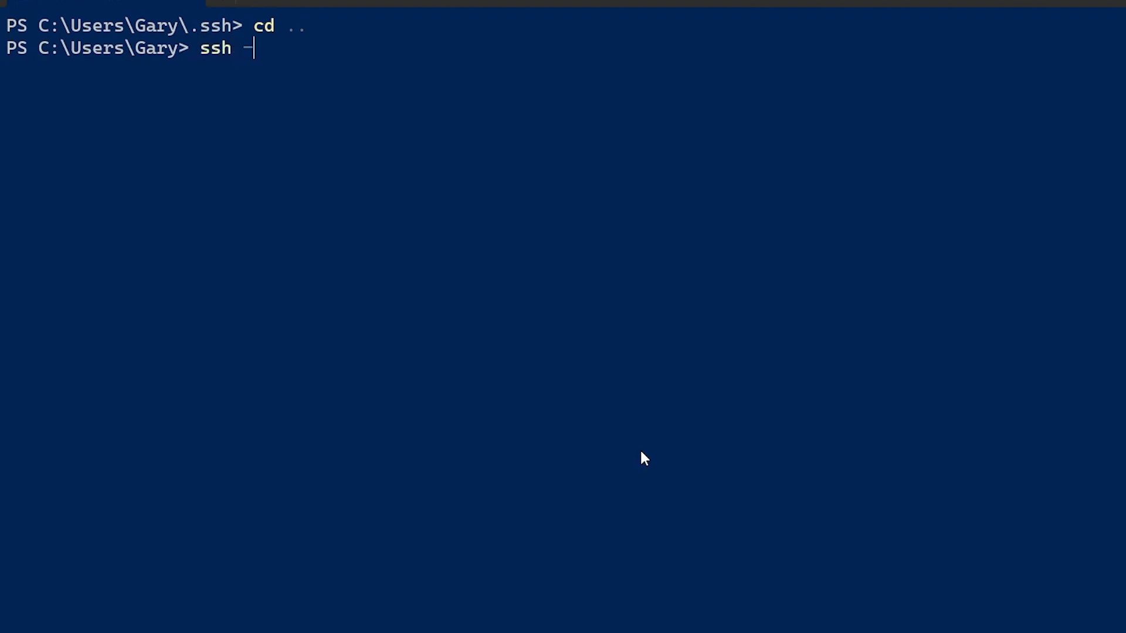
{"action": "type", "text": "i"}
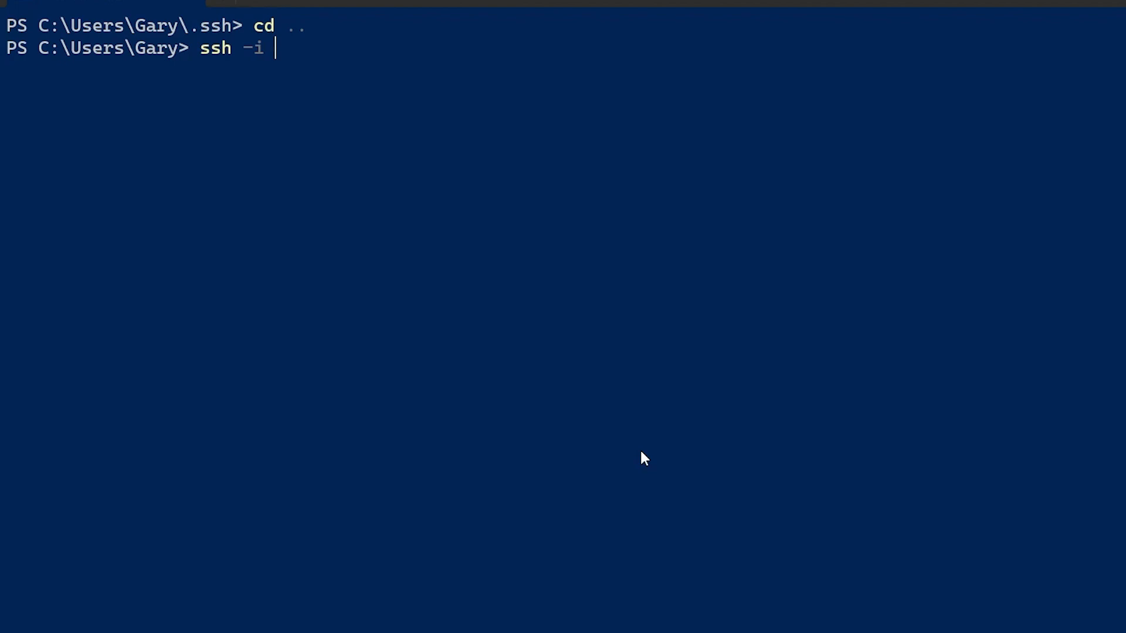
{"action": "type", "text": ".ssh\\"}
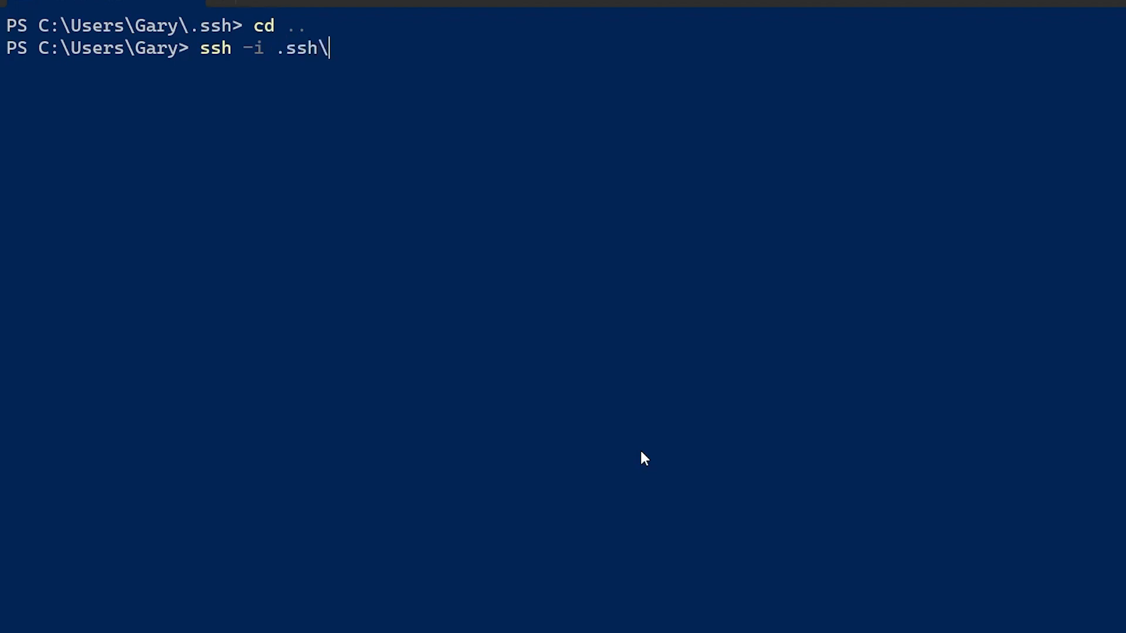
{"action": "type", "text": "ss"}
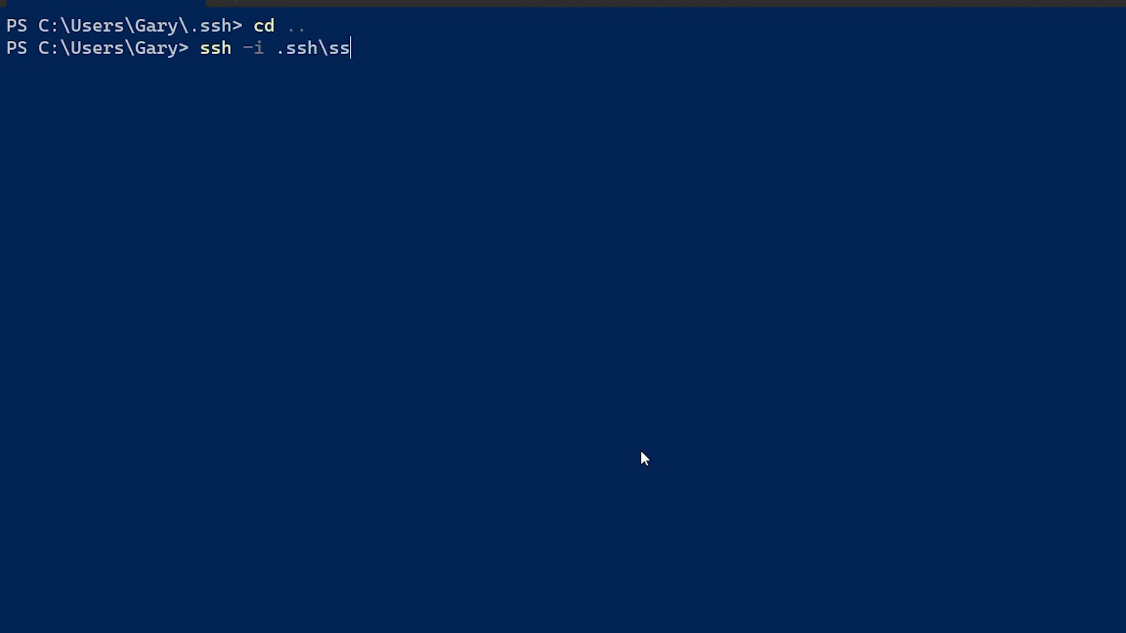
{"action": "type", "text": "h-key"}
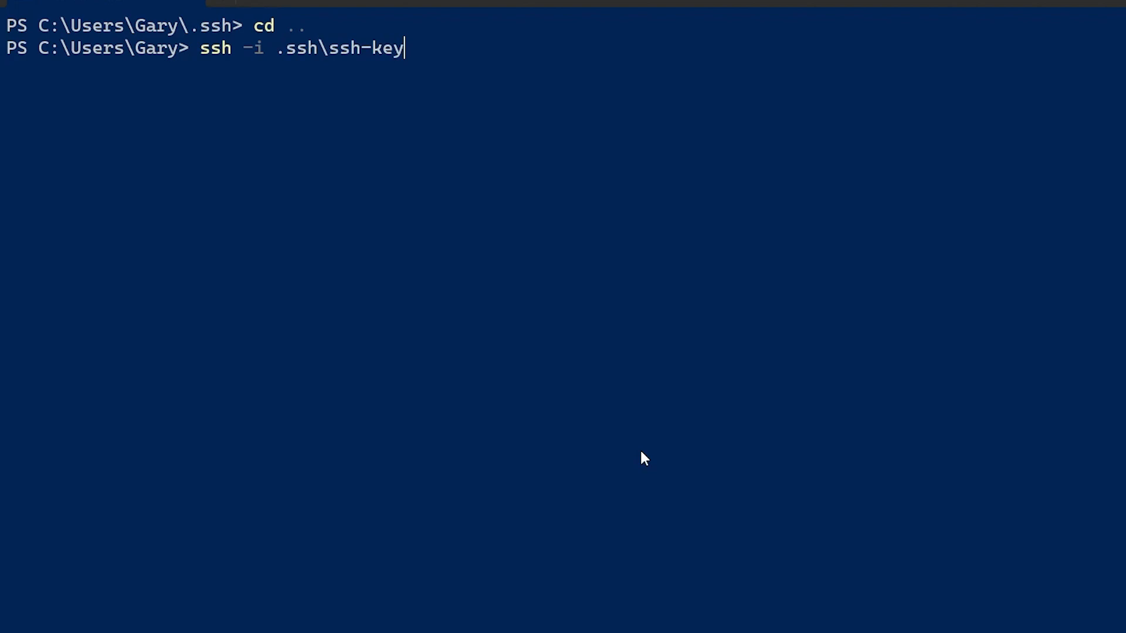
{"action": "type", "text": "-instance-20230513-1050.key"}
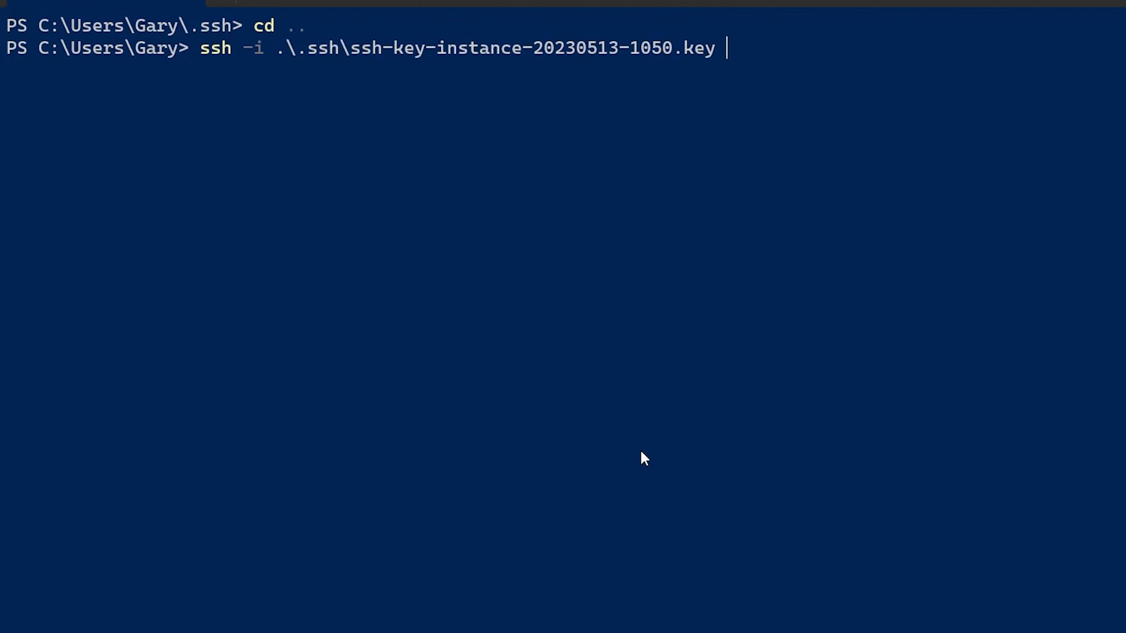
{"action": "type", "text": "o"}
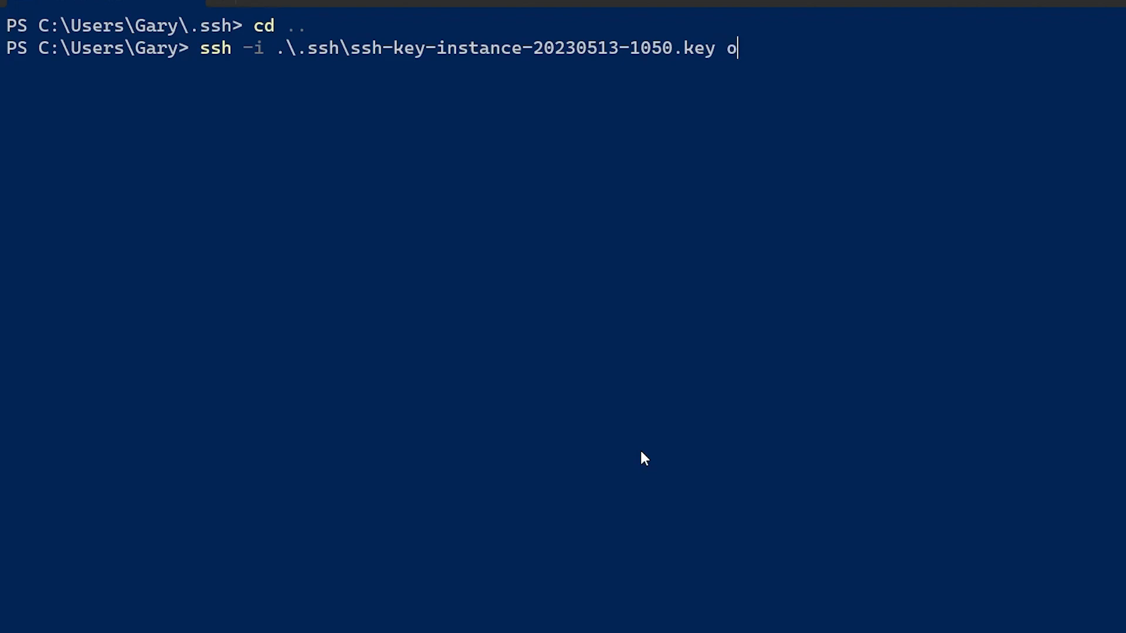
{"action": "type", "text": "pc@"}
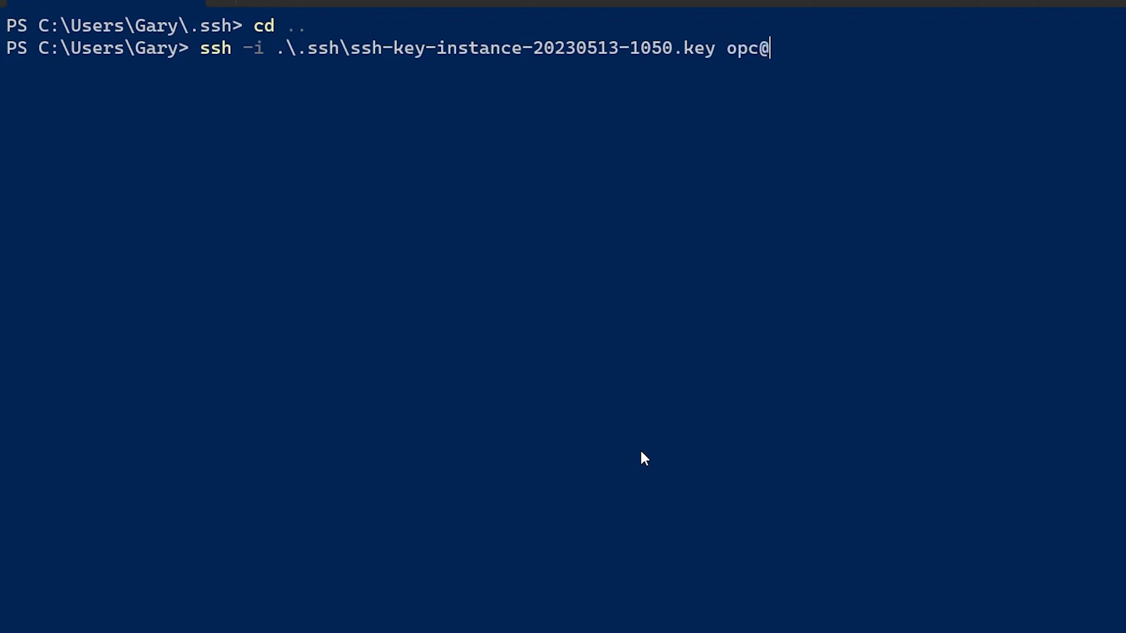
{"action": "type", "text": "130.162.250.159"}
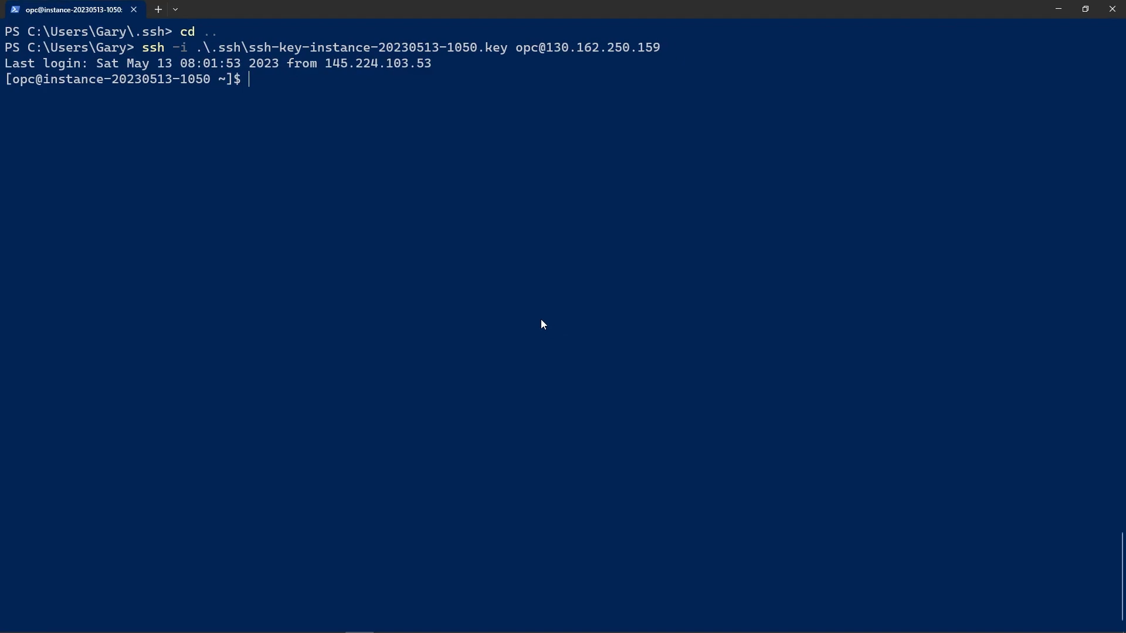
Check the instance's CPU with lscpu, processes with top, and disk usage with df -h.
{"action": "type", "text": "lscpu"}
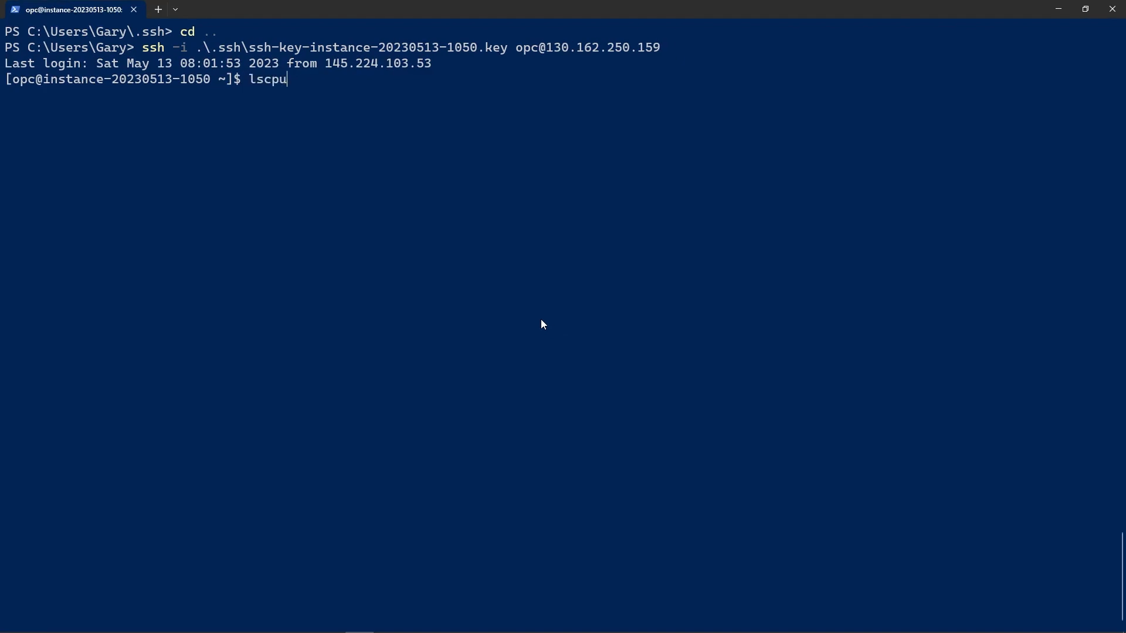
{"action": "key", "text": "Enter"}
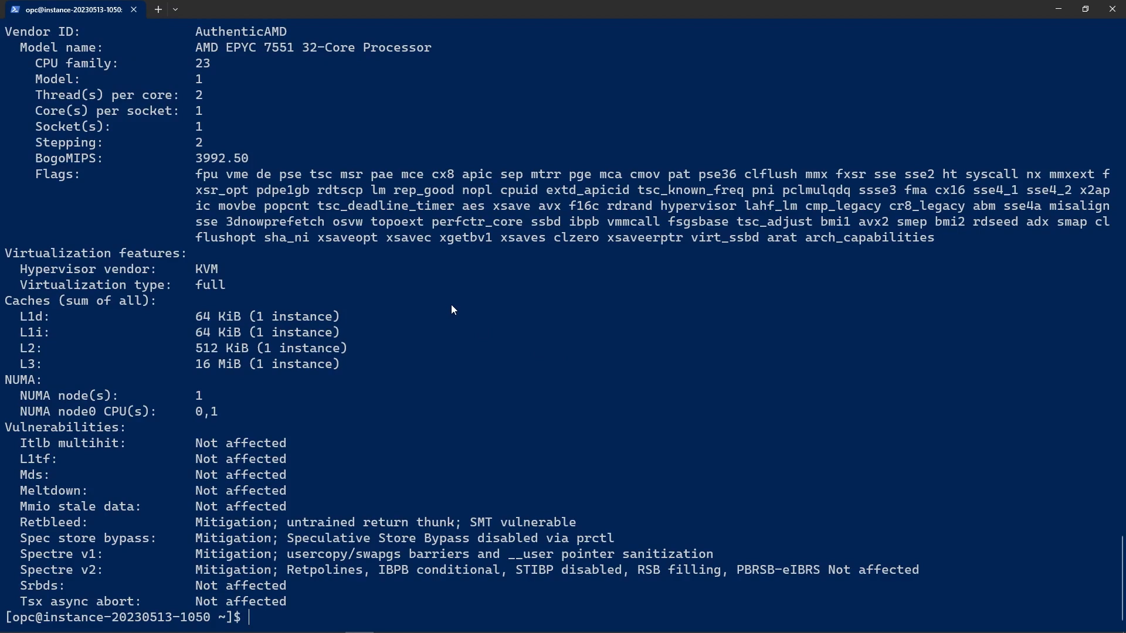
{"action": "mouse_move", "coordinate": [380, 213]}
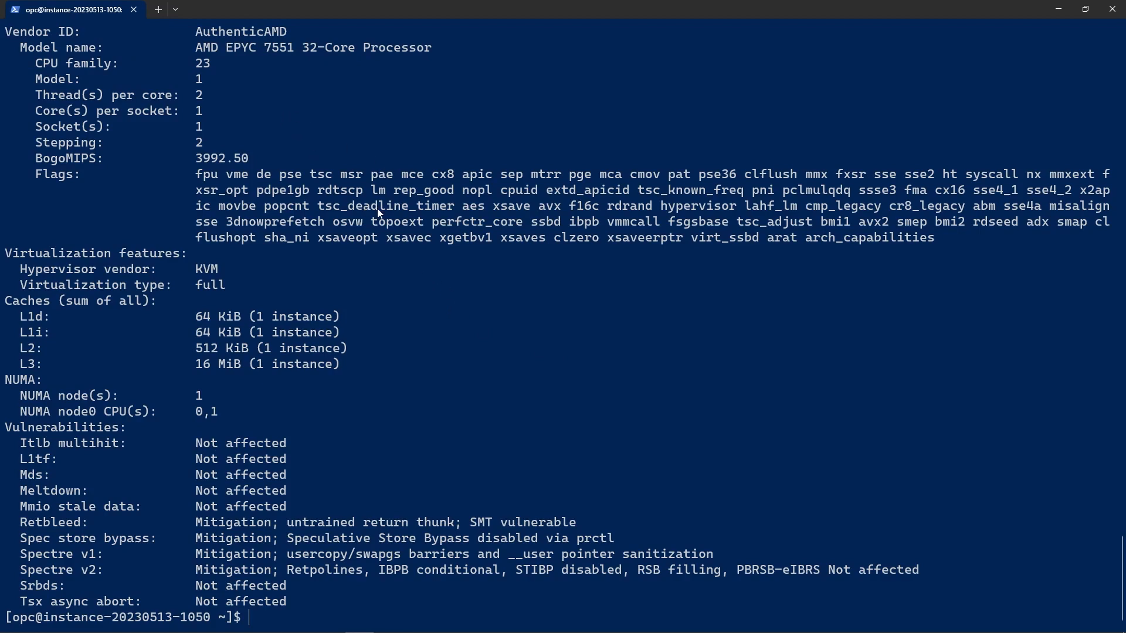
{"action": "type", "text": "t"}
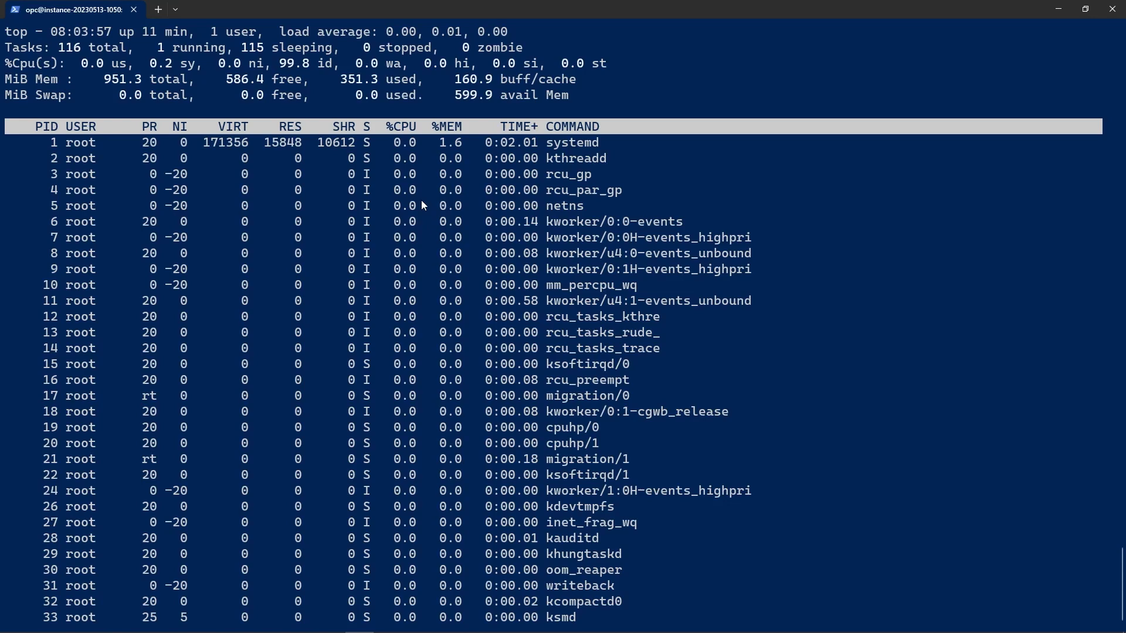
{"action": "type", "text": "df -h"}
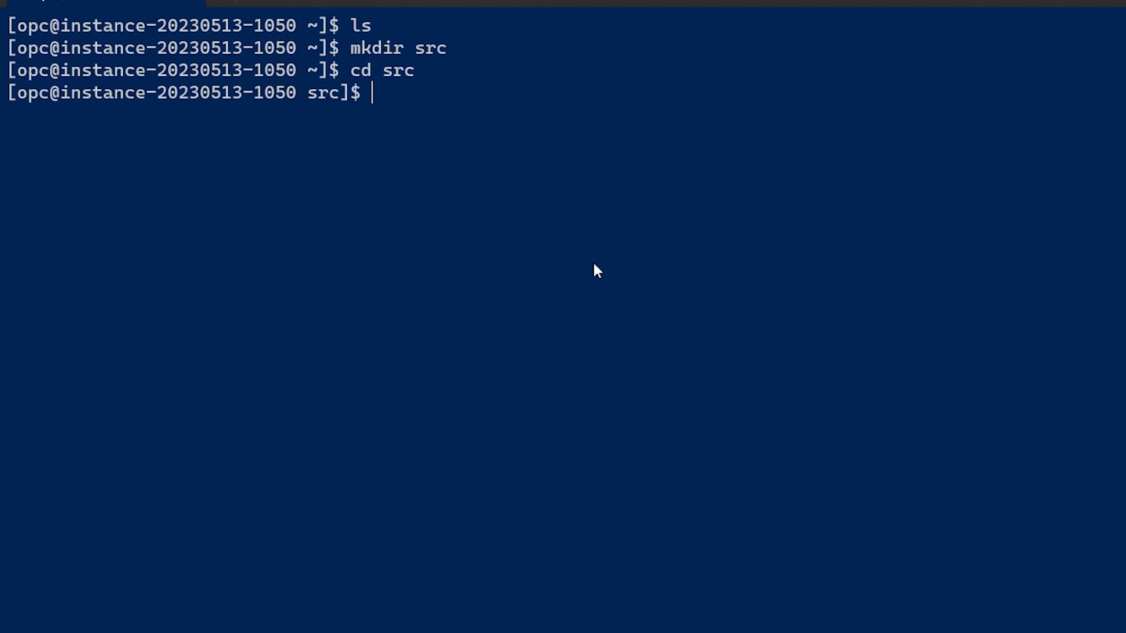
Write hellow.py printing "Hello from Oracle Cloud... For FREE!" in vi and run it with python3.
{"action": "type", "text": "vi t"}
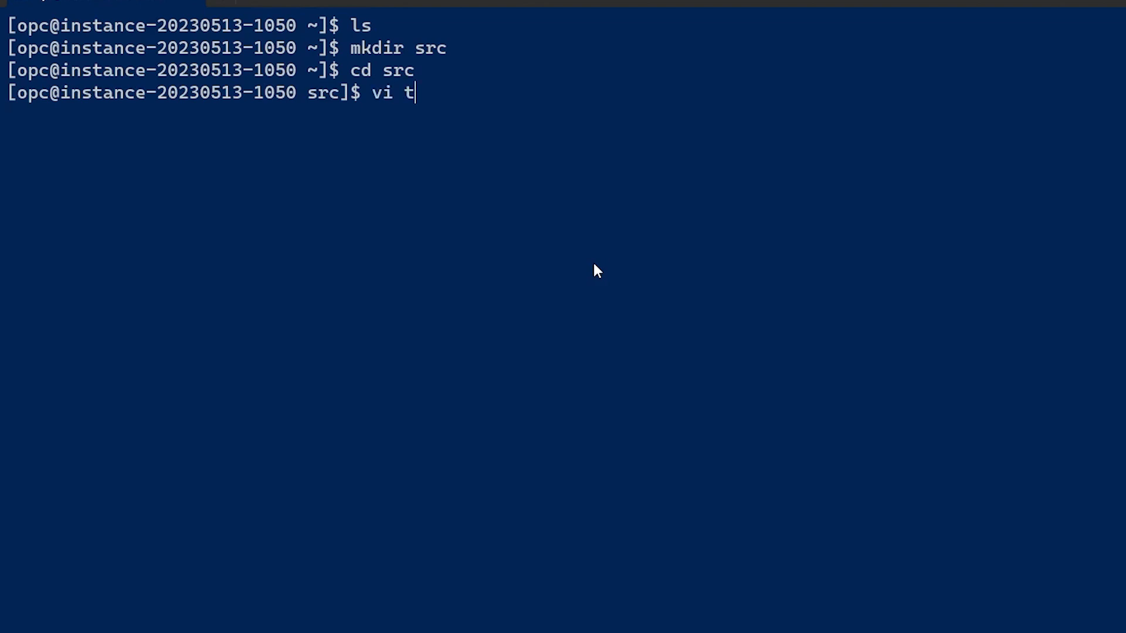
{"action": "type", "text": "ellow.p"}
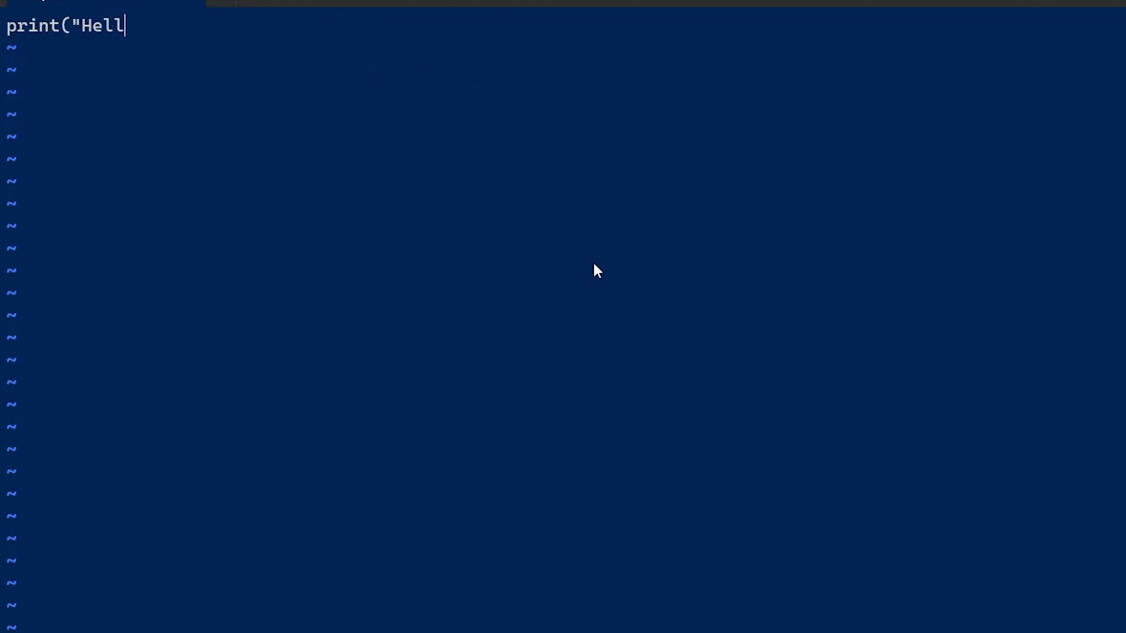
{"action": "type", "text": "o from"}
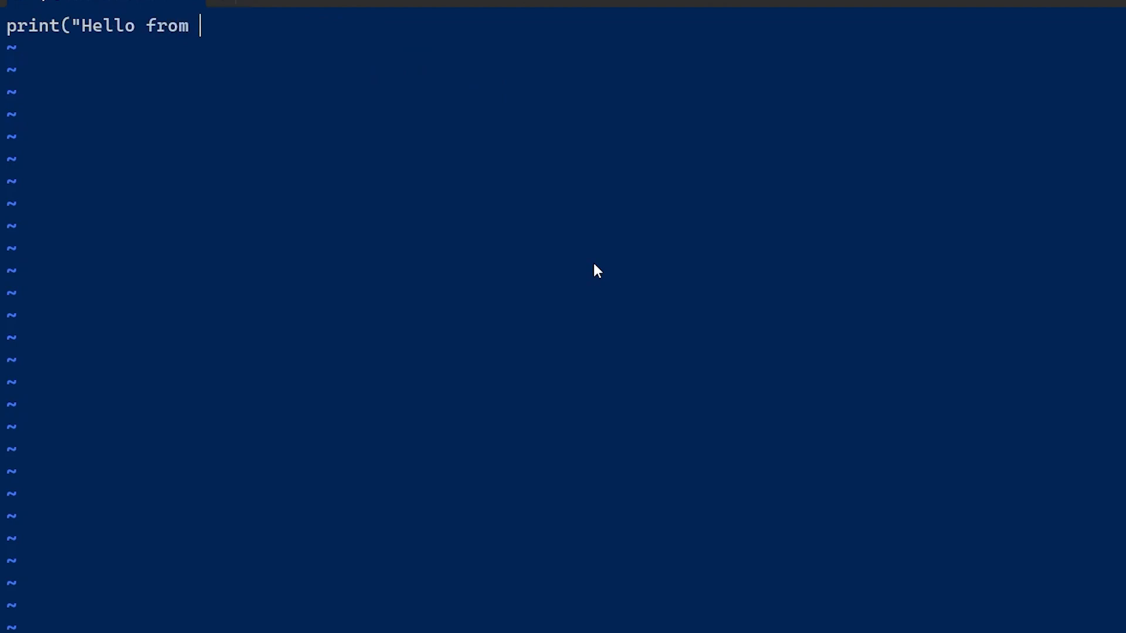
{"action": "type", "text": "Oracle Cl"}
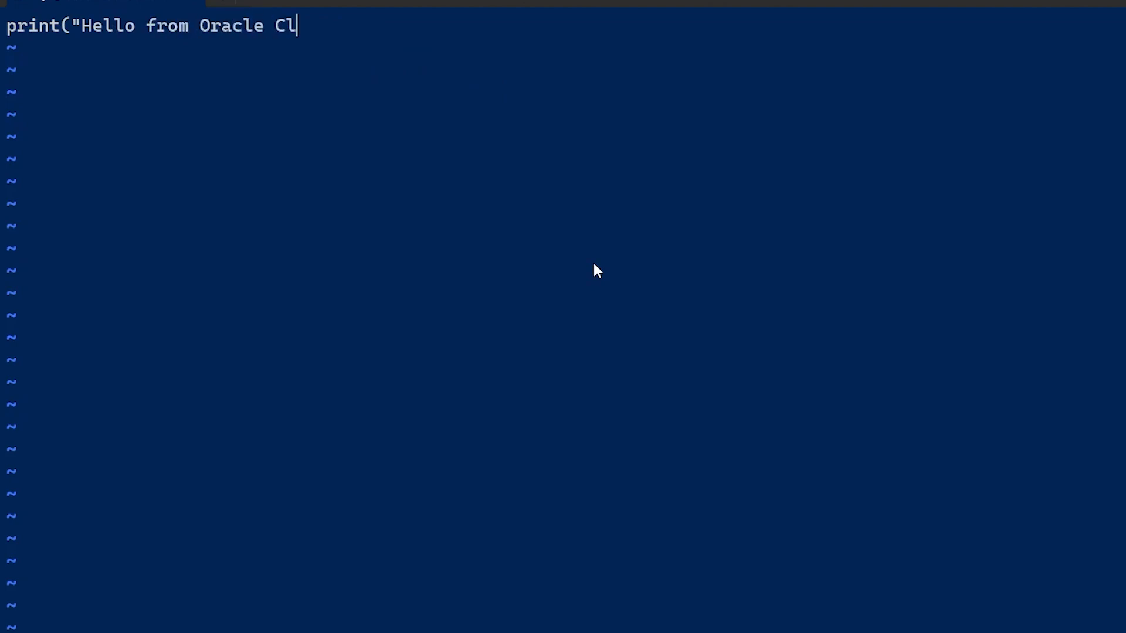
{"action": "type", "text": "oud... For"}
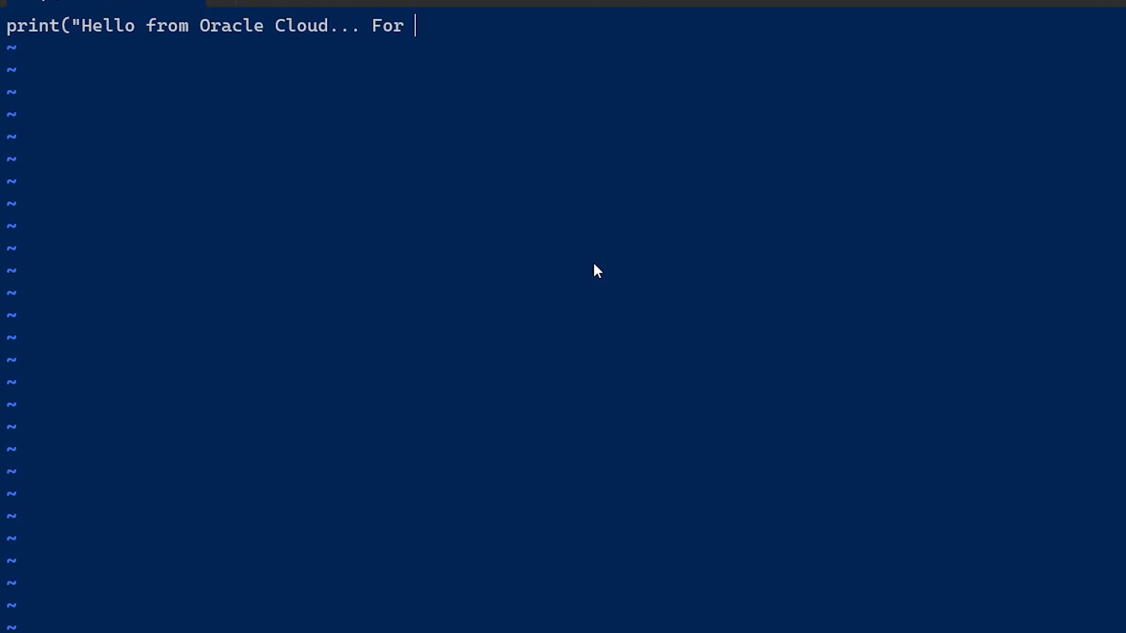
{"action": "type", "text": "FREEE"}
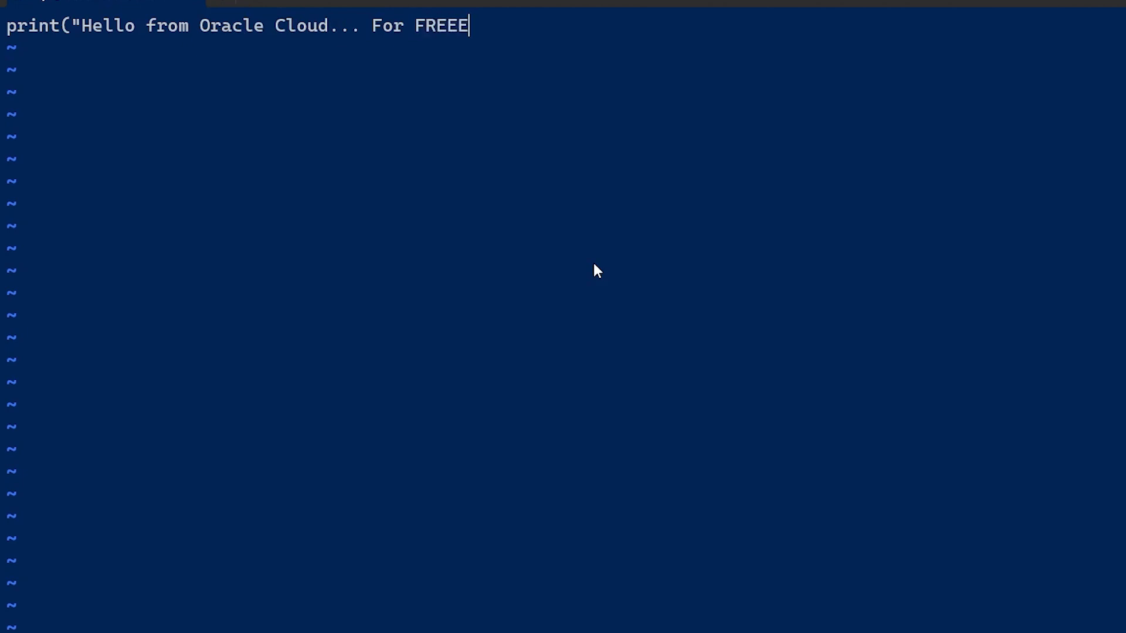
{"action": "type", "text": "!\""}
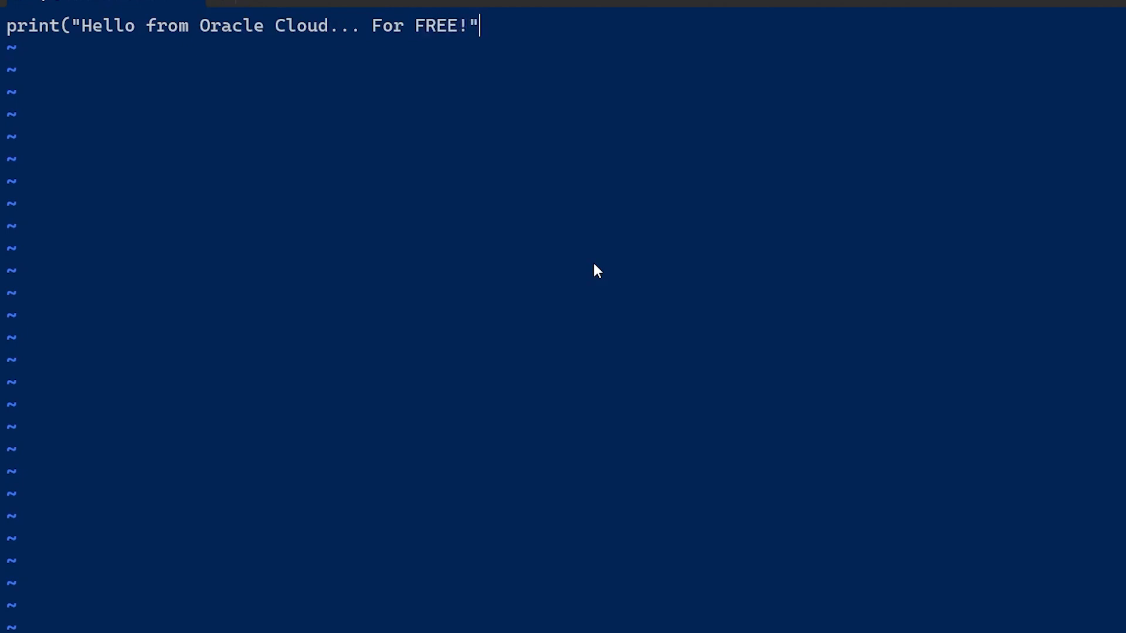
{"action": "type", "text": ")"}
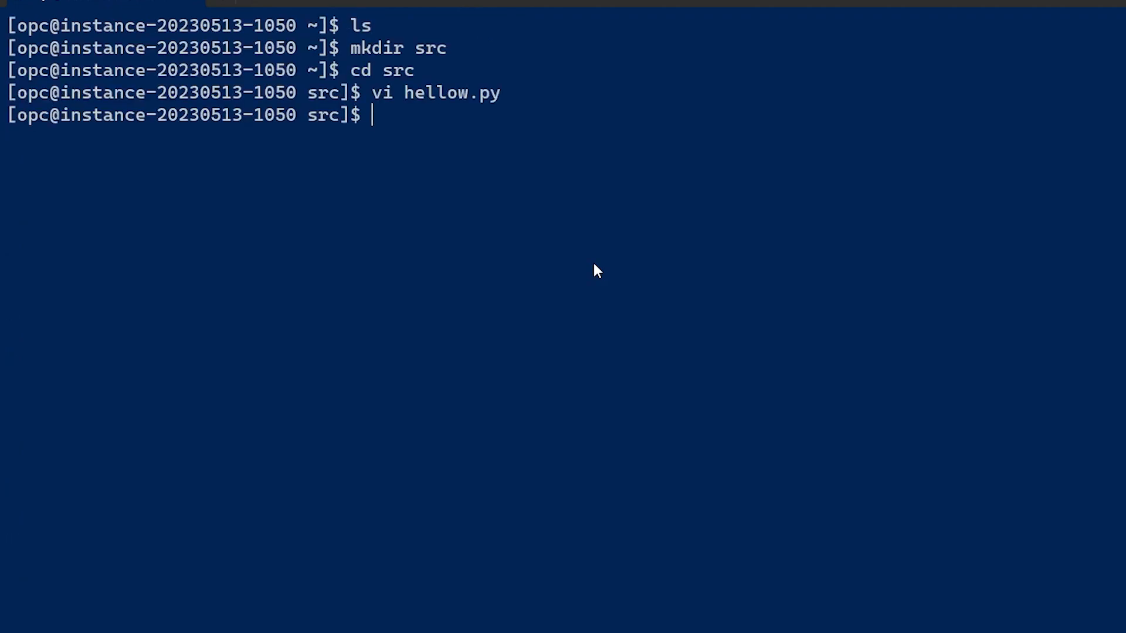
{"action": "type", "text": "python3"}
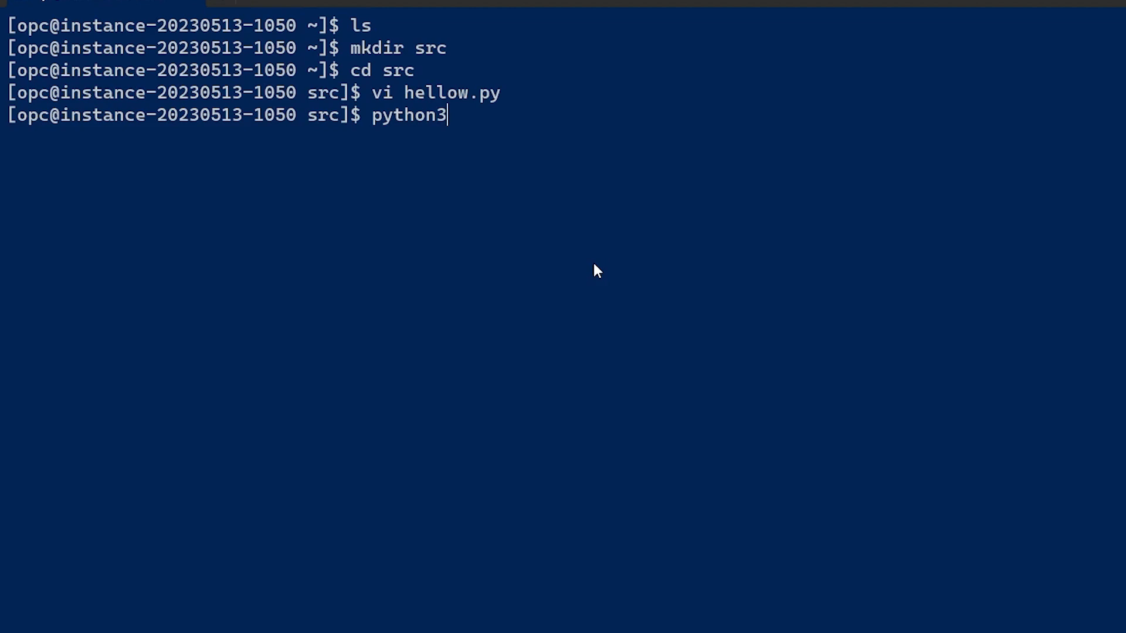
{"action": "type", "text": "hellow.py"}
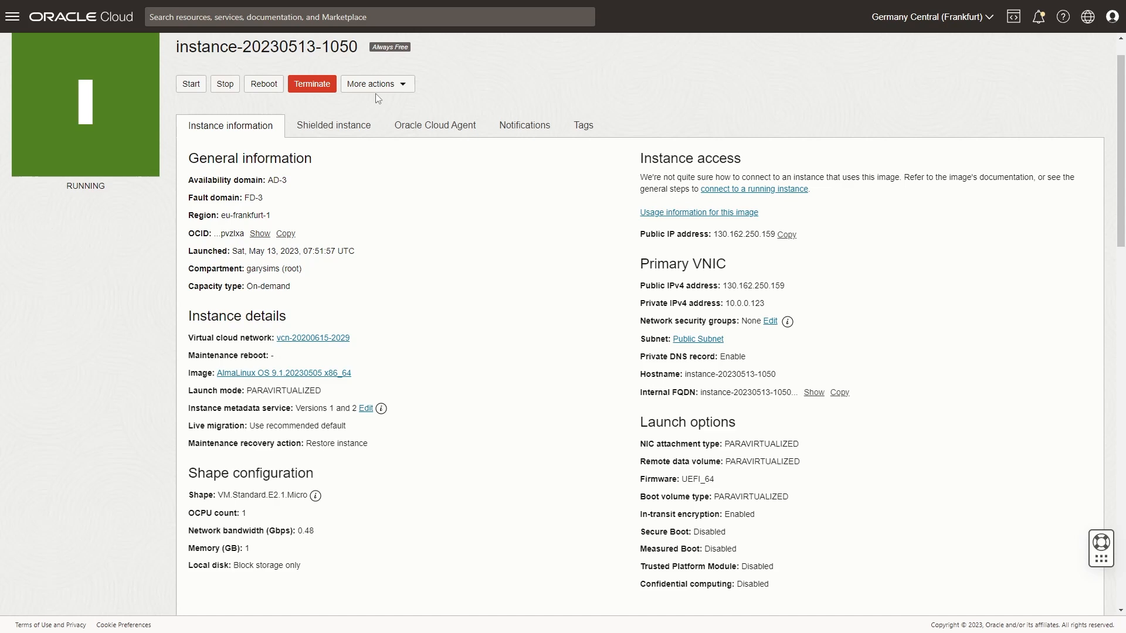
Stop the running instance and confirm with Stop instance.
{"action": "left_click", "coordinate": [377, 83]}
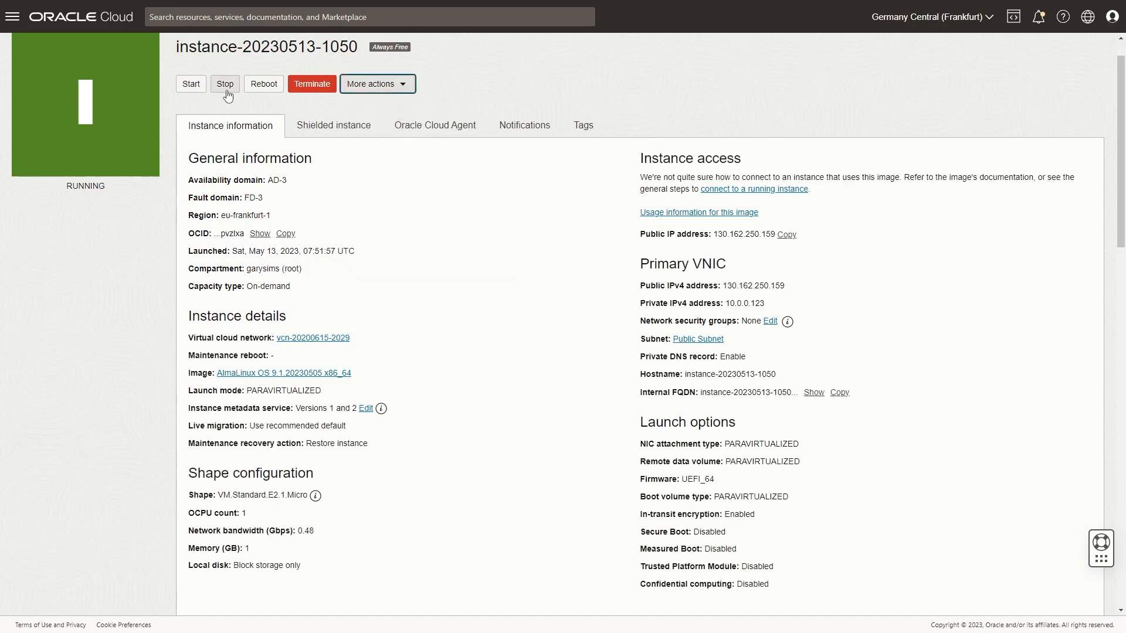
{"action": "left_click", "coordinate": [224, 83]}
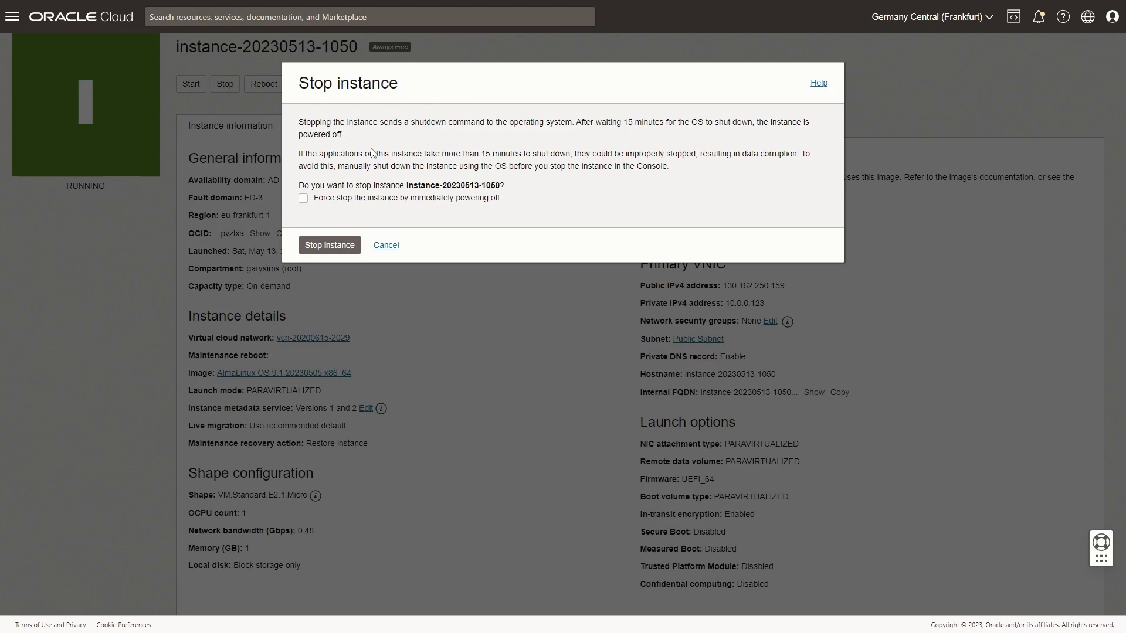
{"action": "mouse_move", "coordinate": [522, 165]}
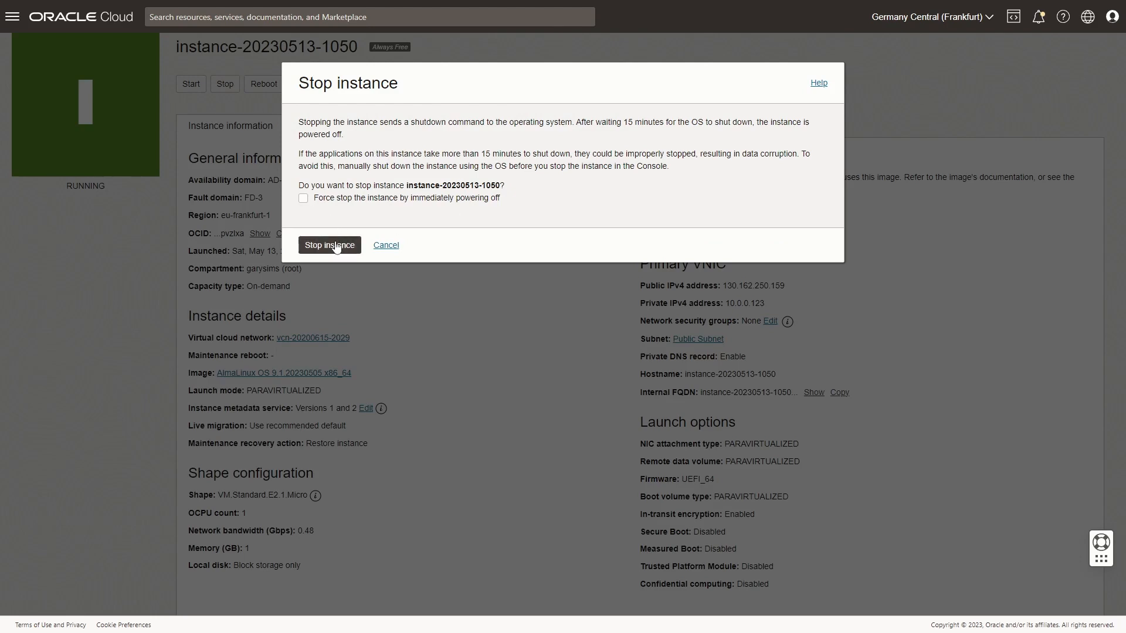
{"action": "left_click", "coordinate": [329, 246]}
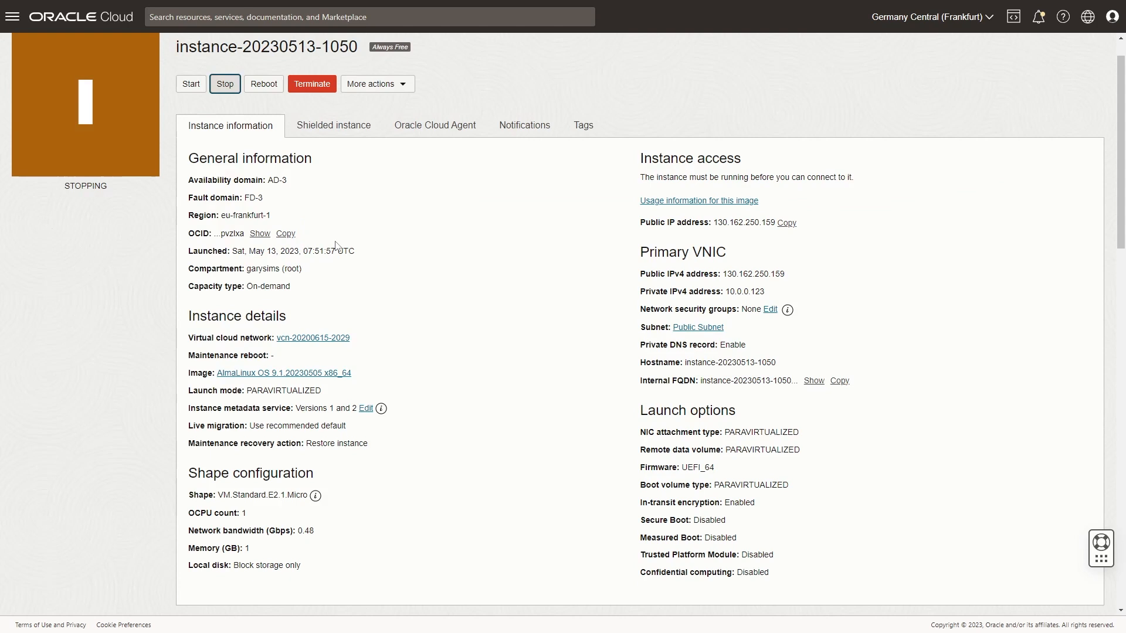